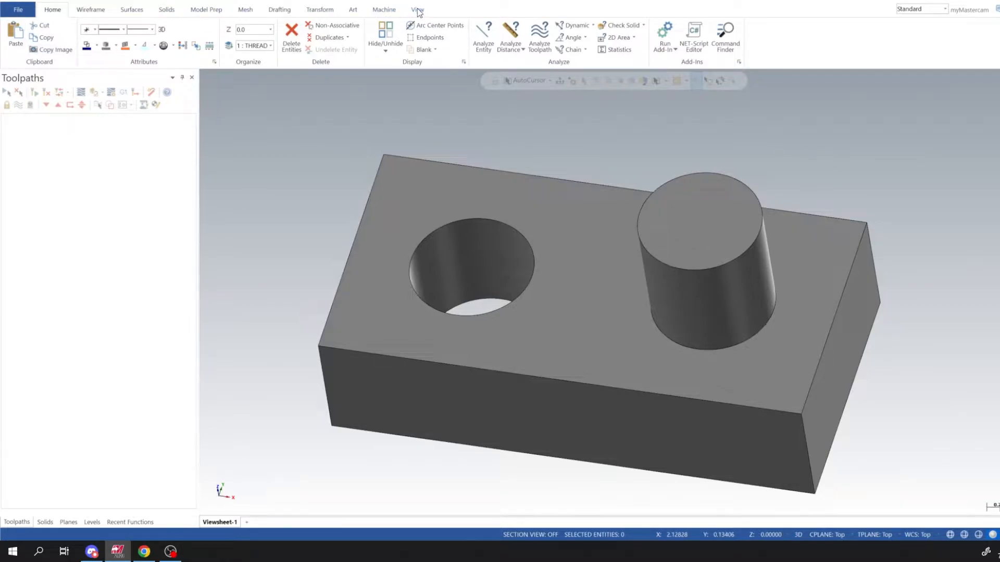
Step: Choose Mill > Default as the machine, creating a mill machine group for the block part
{"action": "left_click", "coordinate": [383, 9]}
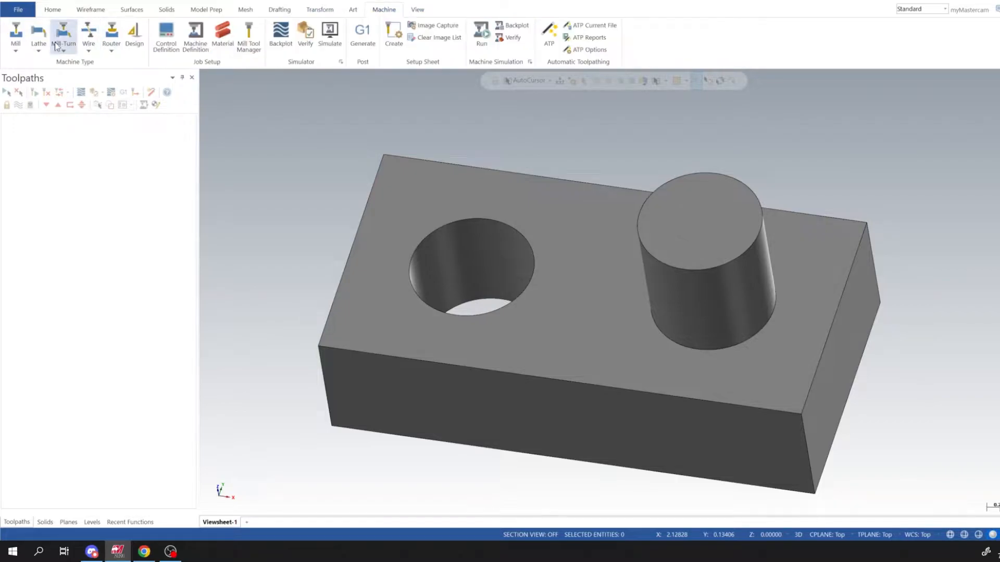
{"action": "left_click", "coordinate": [451, 10]}
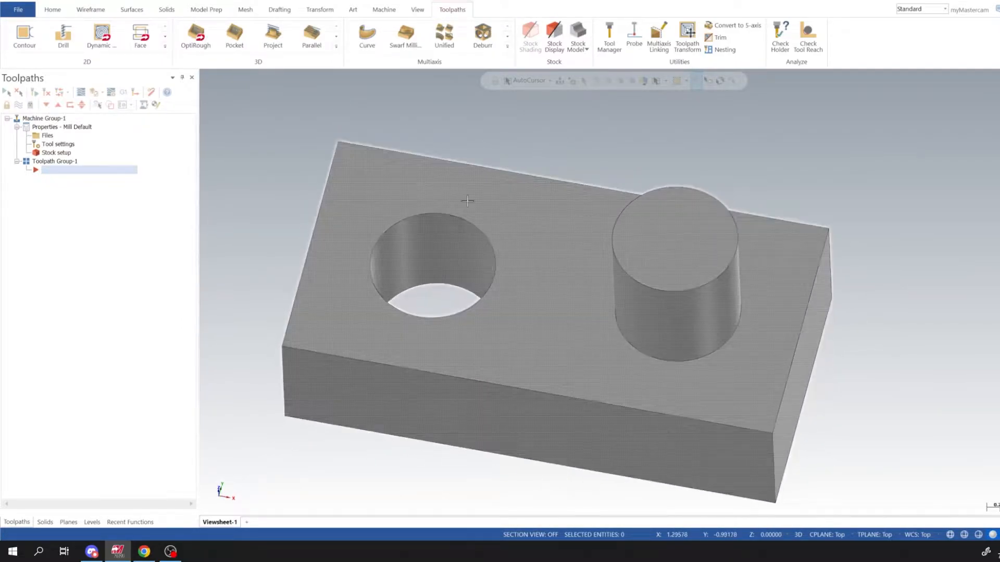
{"action": "left_click_drag", "start_coordinate": [468, 201], "coordinate": [570, 155]}
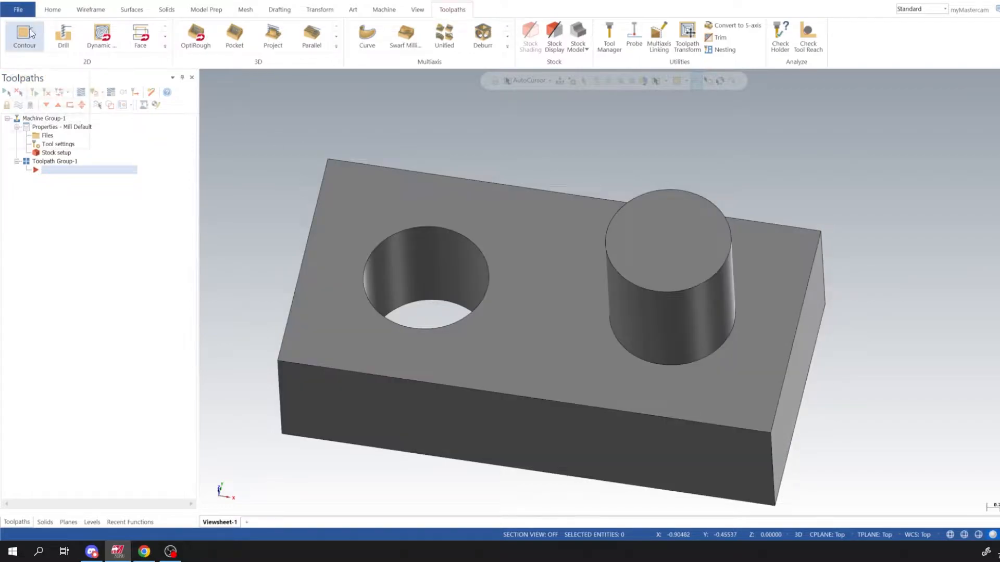
{"action": "mouse_move", "coordinate": [24, 37]}
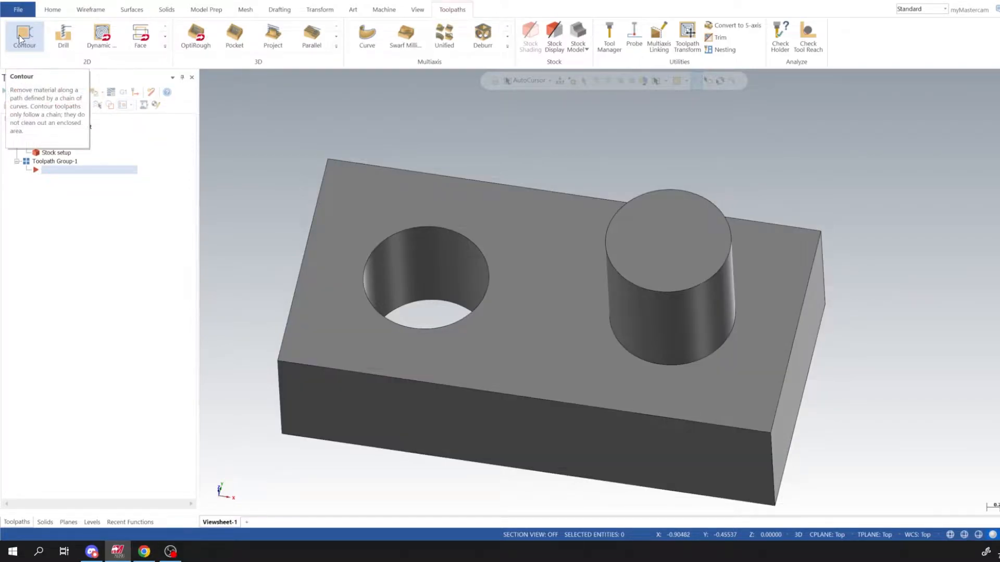
Step: Start a Contour toolpath and chain the hole and boss top edges, reversing the boss chain
{"action": "left_click", "coordinate": [24, 37]}
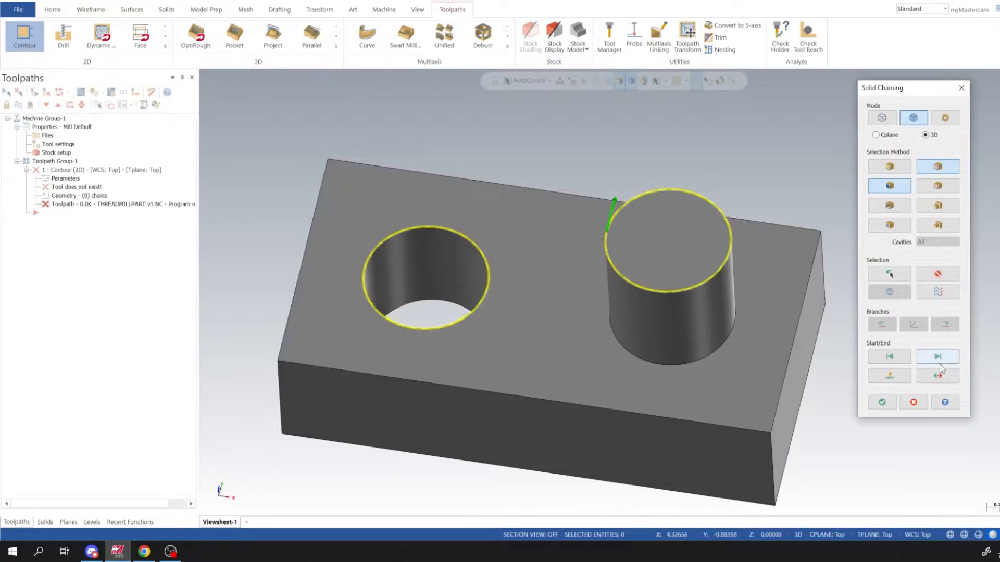
{"action": "left_click", "coordinate": [938, 376]}
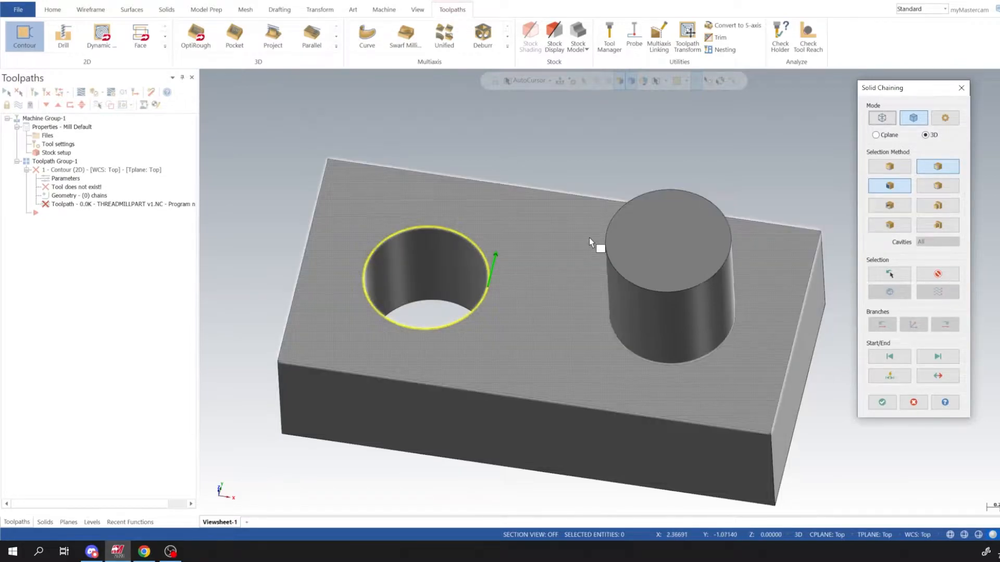
{"action": "left_click", "coordinate": [937, 375]}
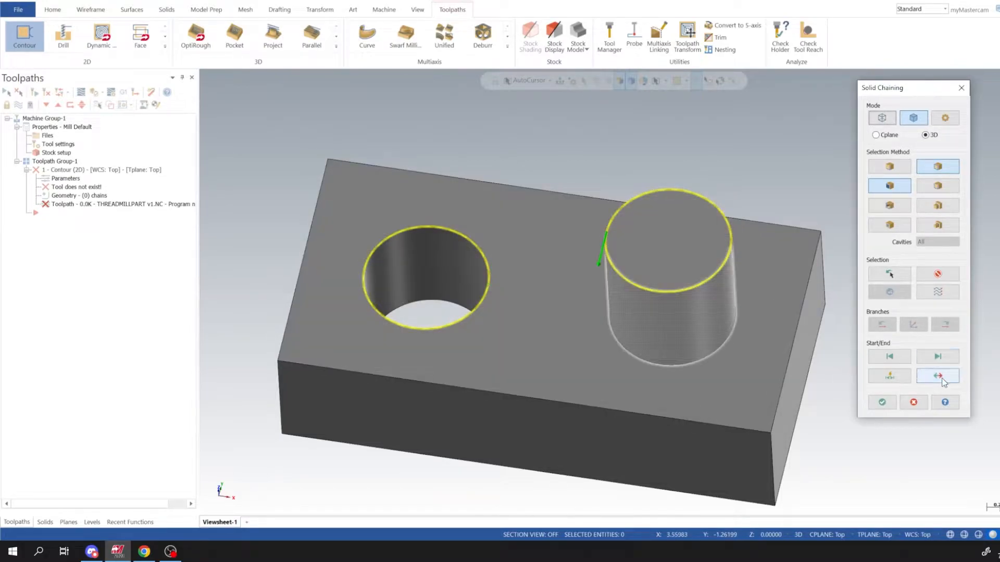
{"action": "left_click", "coordinate": [938, 376]}
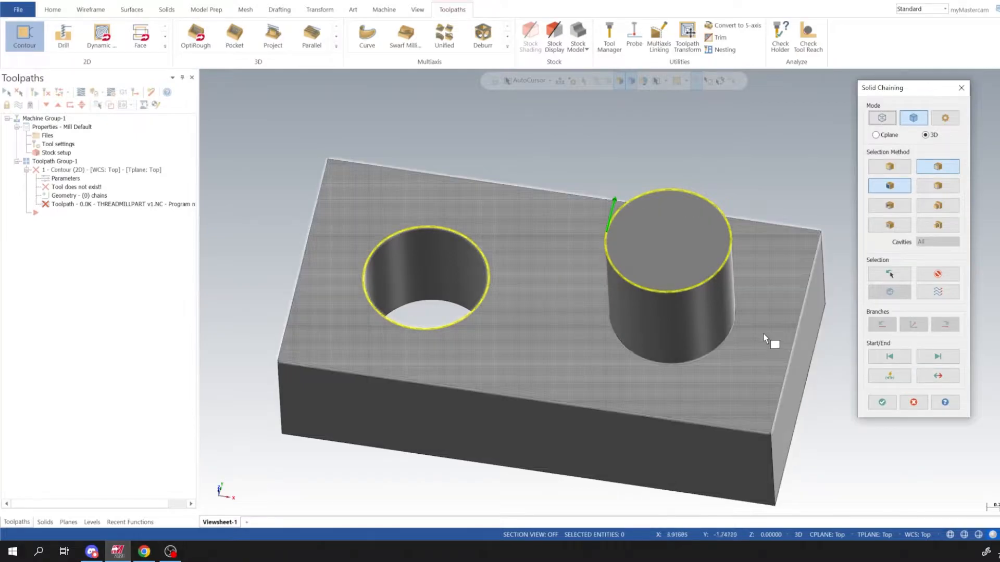
Step: Create a 1-inch chamfer mill as the contour tool with feed rate 40
{"action": "left_click", "coordinate": [882, 402]}
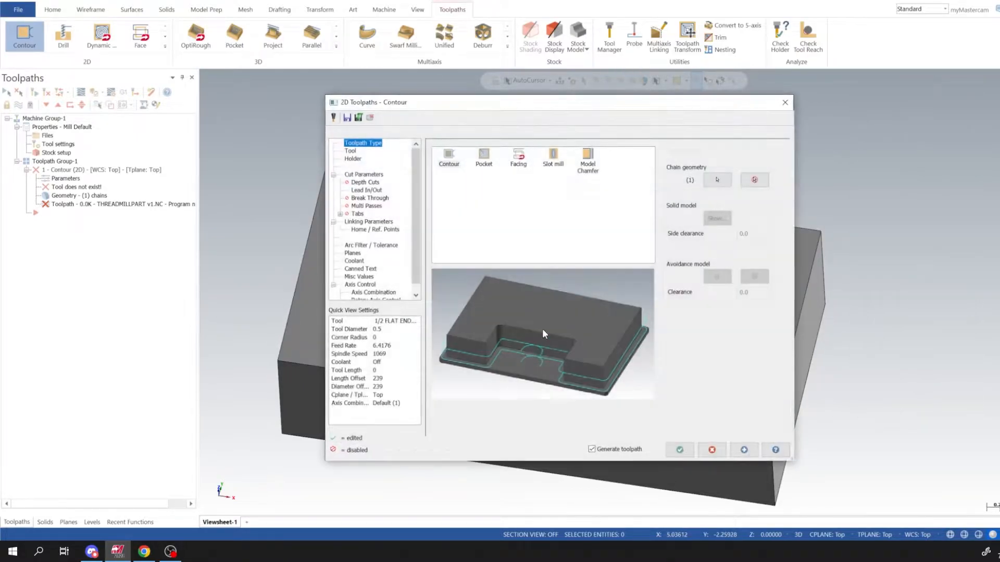
{"action": "left_click", "coordinate": [350, 151]}
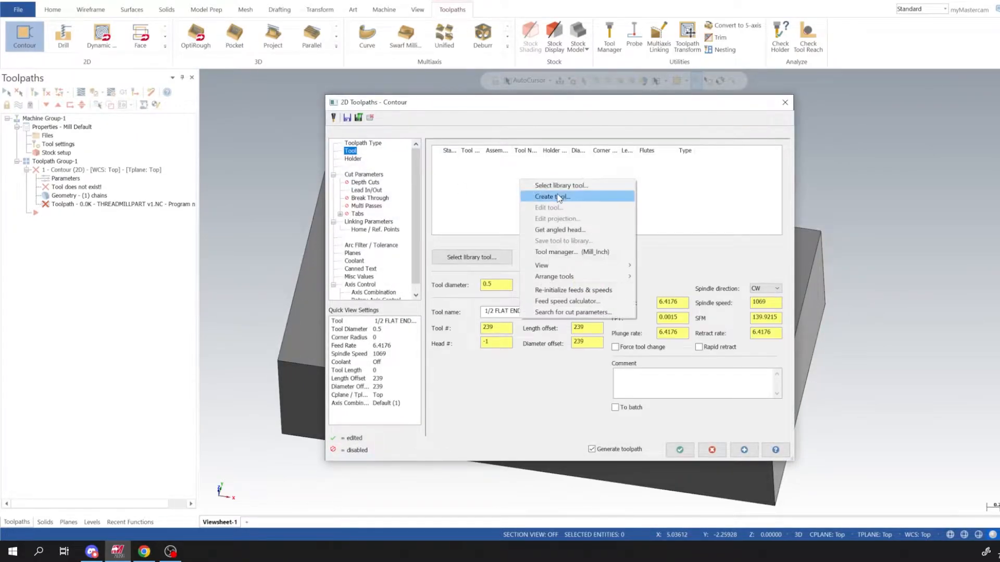
{"action": "left_click", "coordinate": [550, 197]}
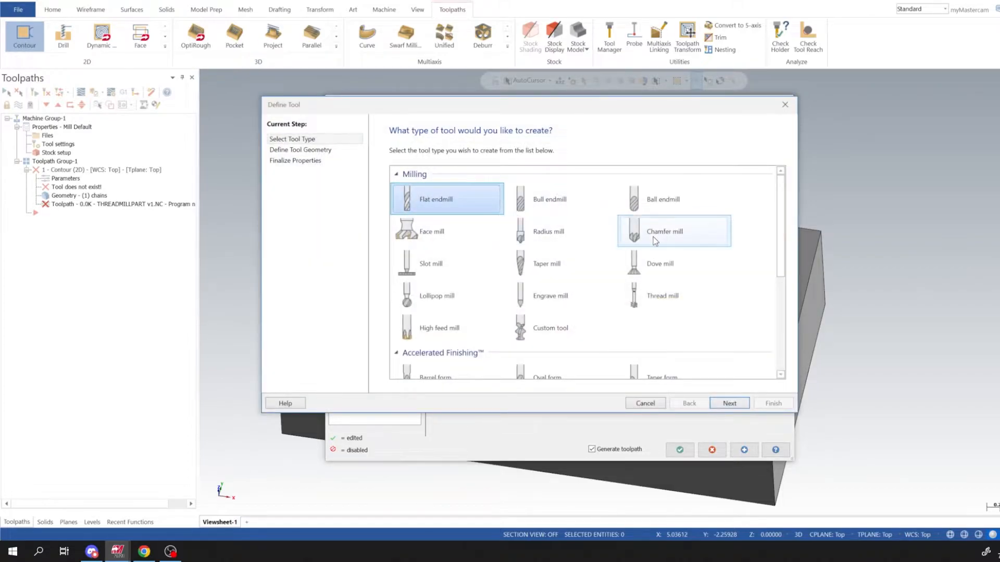
{"action": "left_click", "coordinate": [729, 403]}
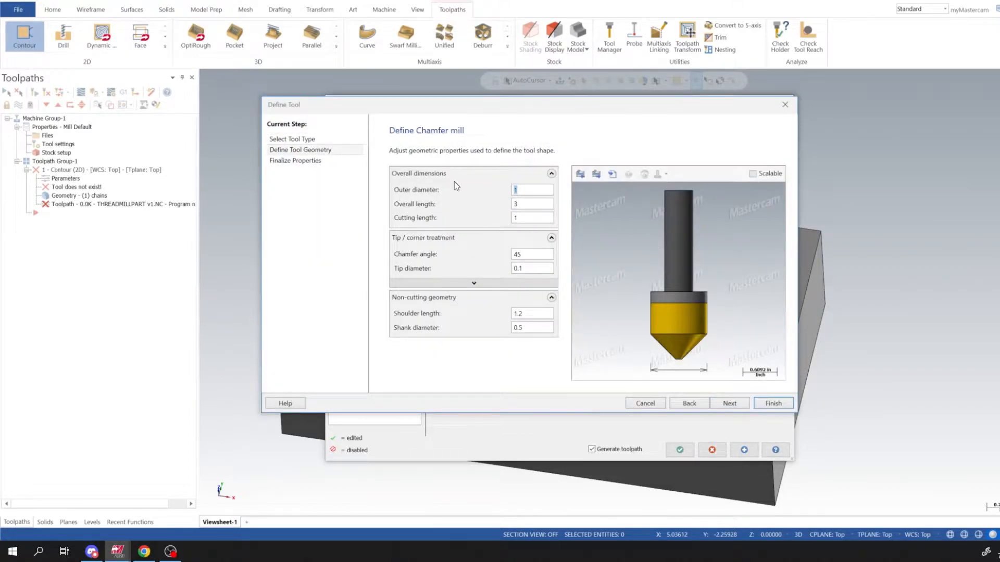
{"action": "mouse_move", "coordinate": [601, 256]}
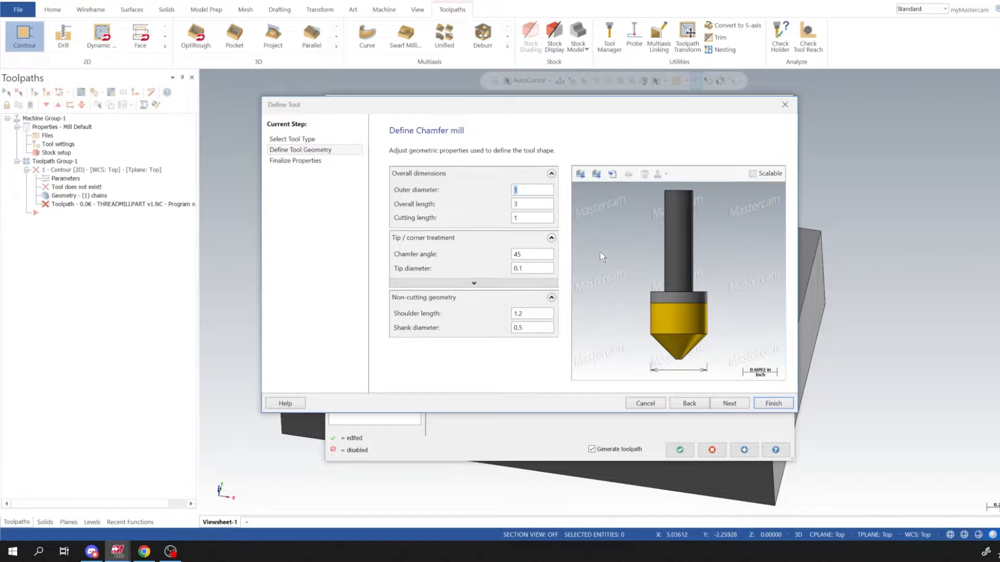
{"action": "mouse_move", "coordinate": [772, 403]}
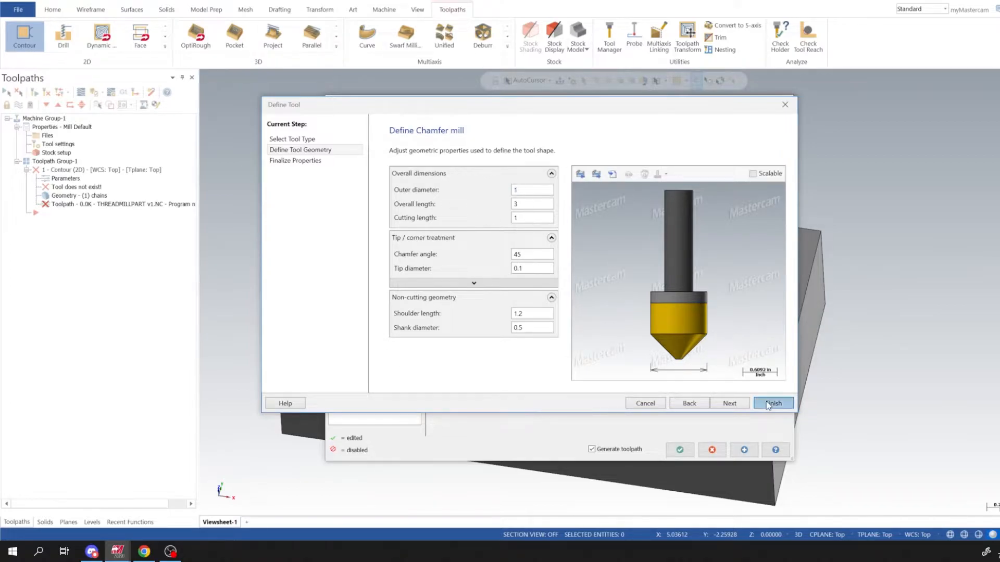
{"action": "left_click", "coordinate": [772, 403]}
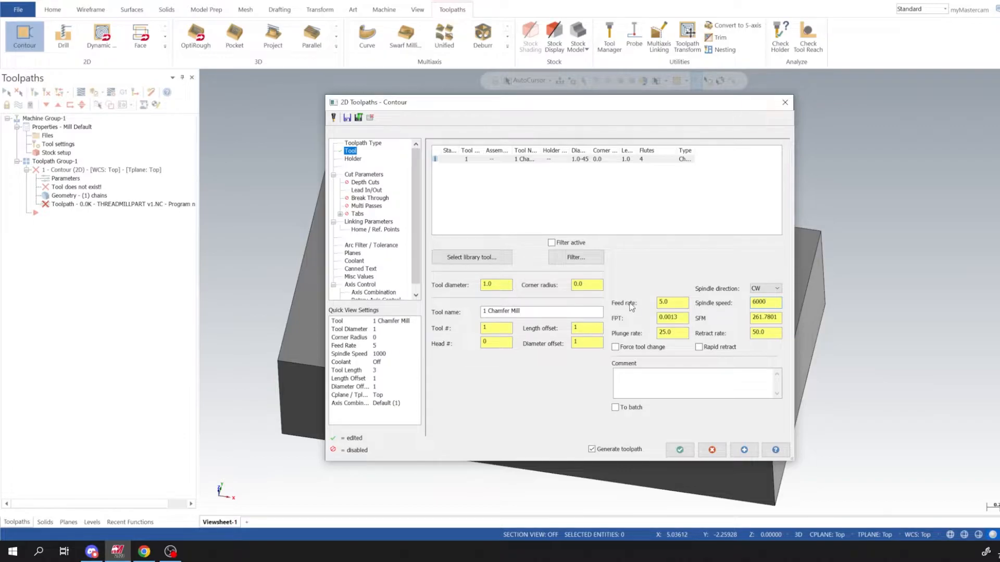
{"action": "type", "text": "40"}
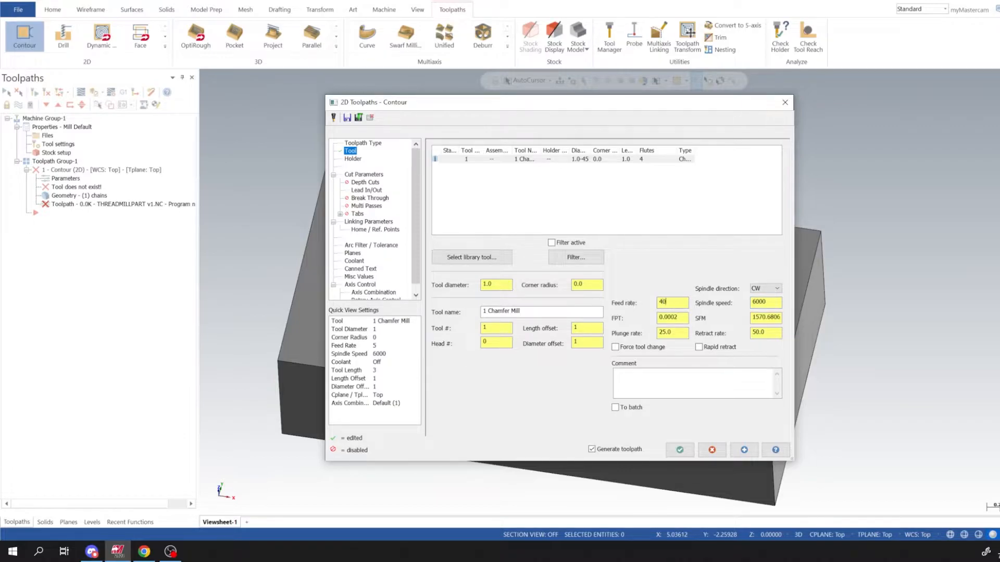
{"action": "left_click", "coordinate": [672, 333]}
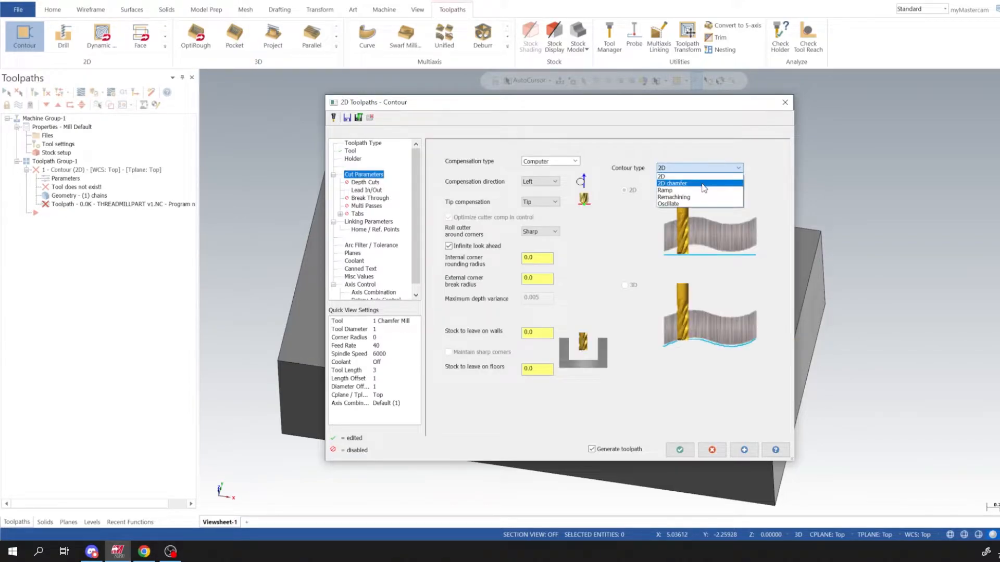
Step: Make the contour a 2D chamfer with wear compensation and 0.06 chamfer width
{"action": "left_click", "coordinate": [673, 183]}
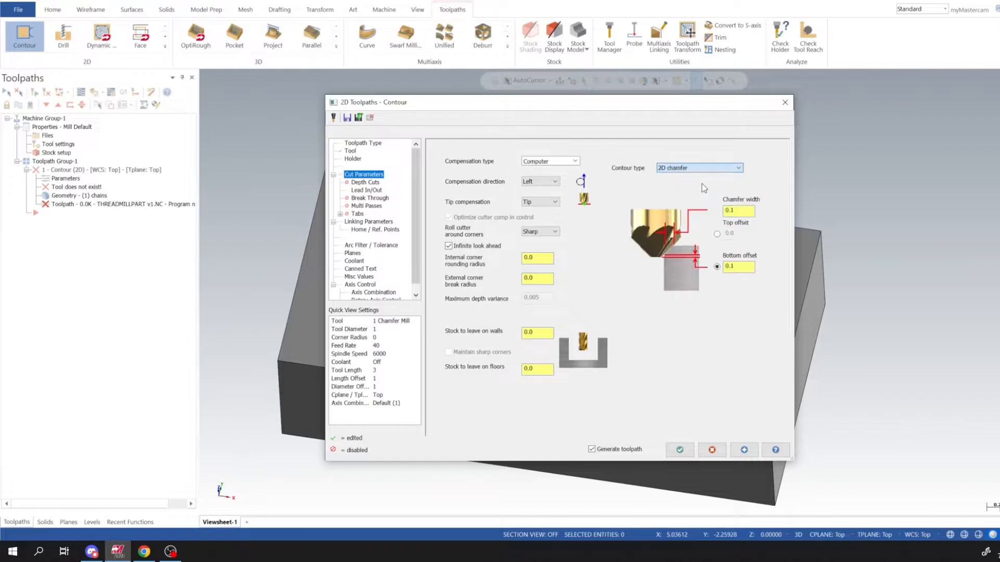
{"action": "left_click", "coordinate": [547, 160]}
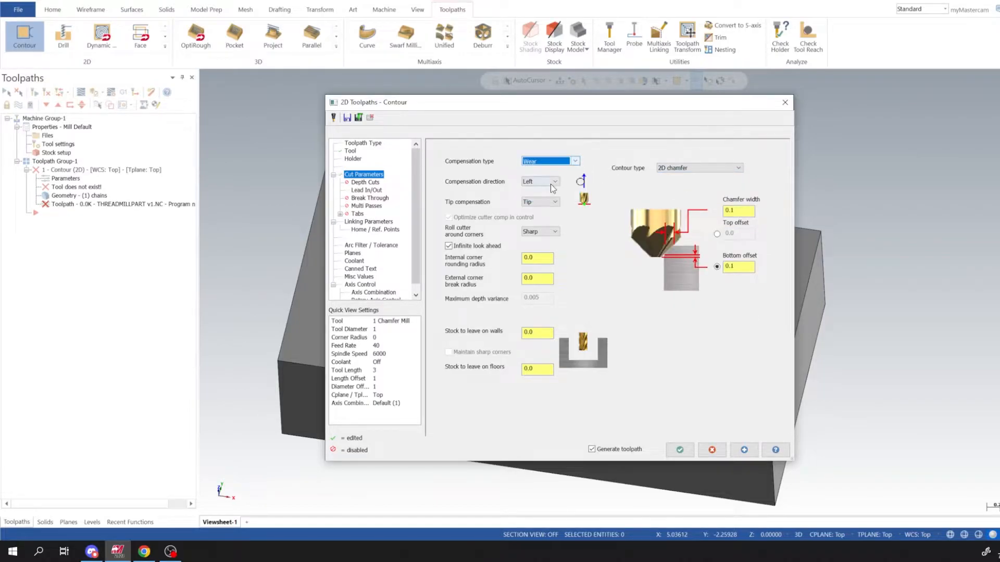
{"action": "left_click", "coordinate": [738, 212]}
{"action": "type", "text": "0.06"}
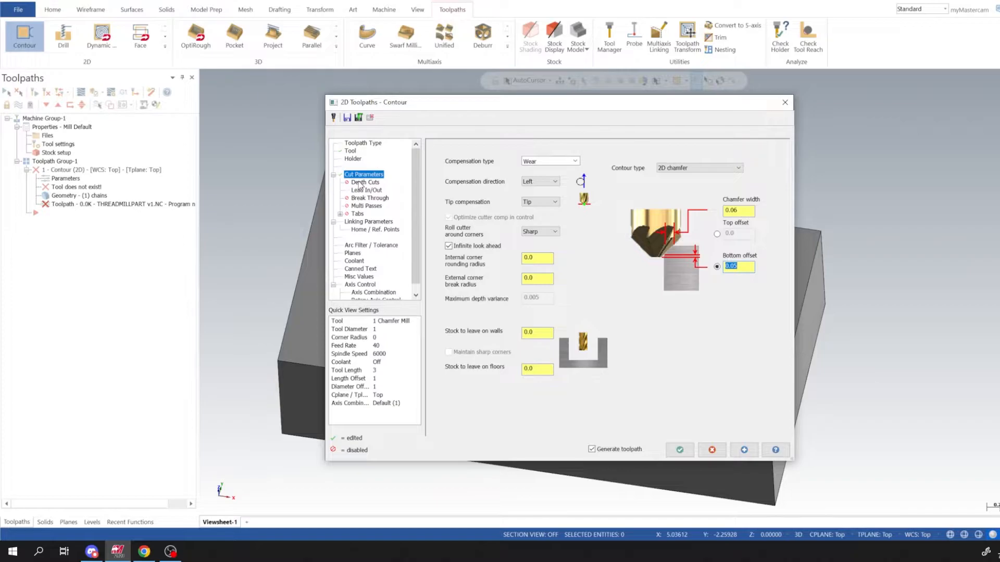
{"action": "mouse_move", "coordinate": [362, 229]}
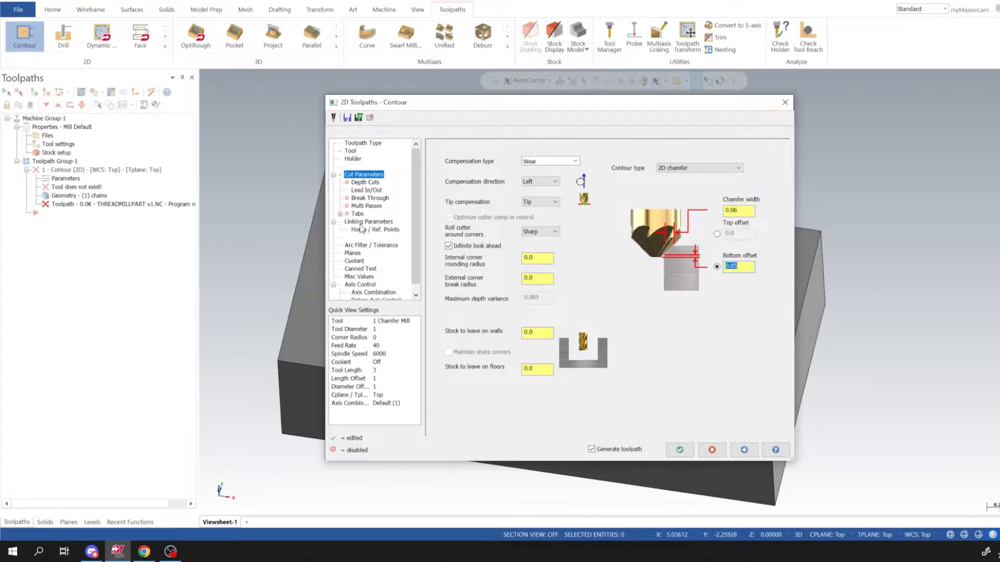
Step: Set the linking feed plane to 0.1 and generate the chamfer toolpath around hole and boss
{"action": "left_click", "coordinate": [366, 189]}
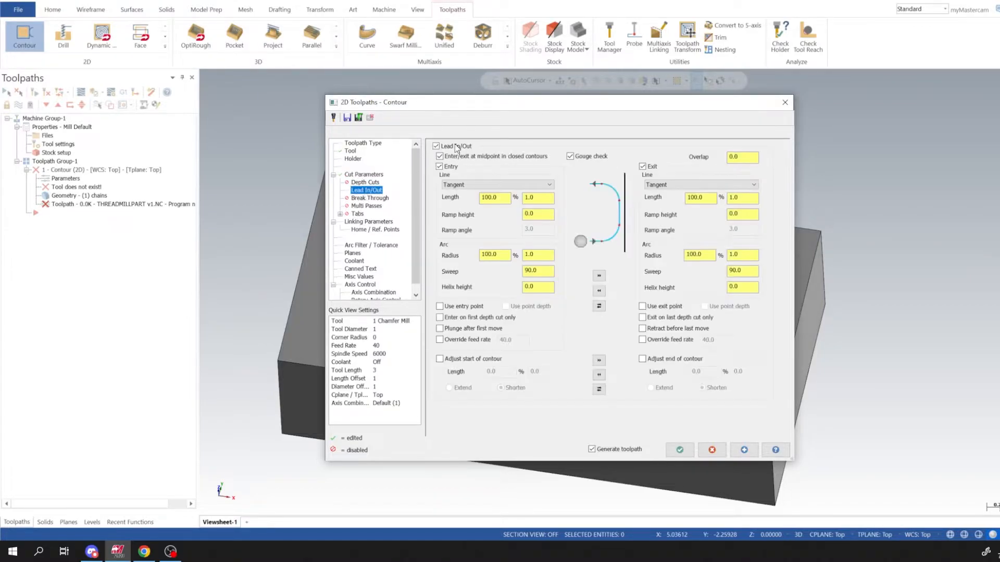
{"action": "left_click", "coordinate": [369, 221]}
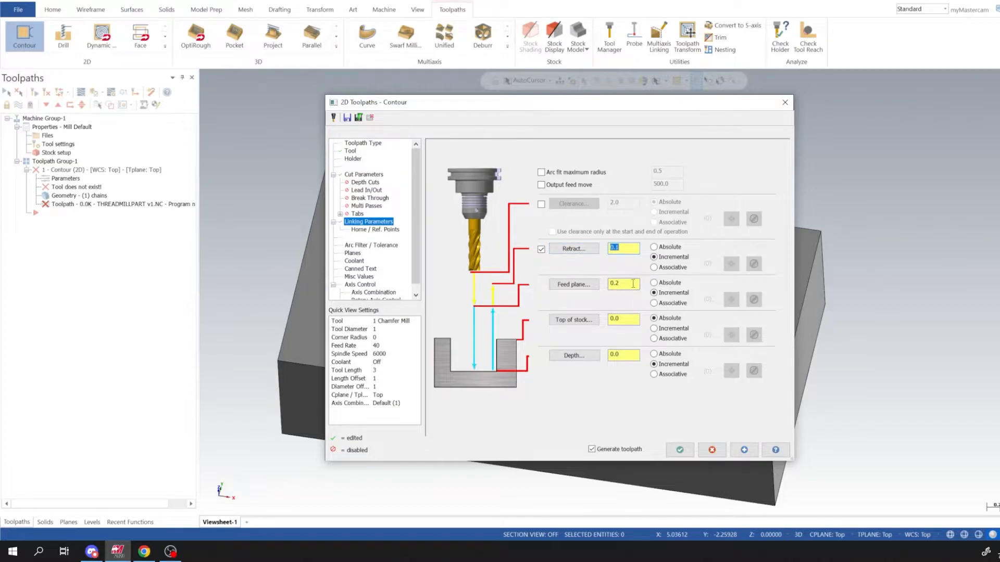
{"action": "left_click", "coordinate": [623, 283]}
{"action": "type", "text": "0.1"}
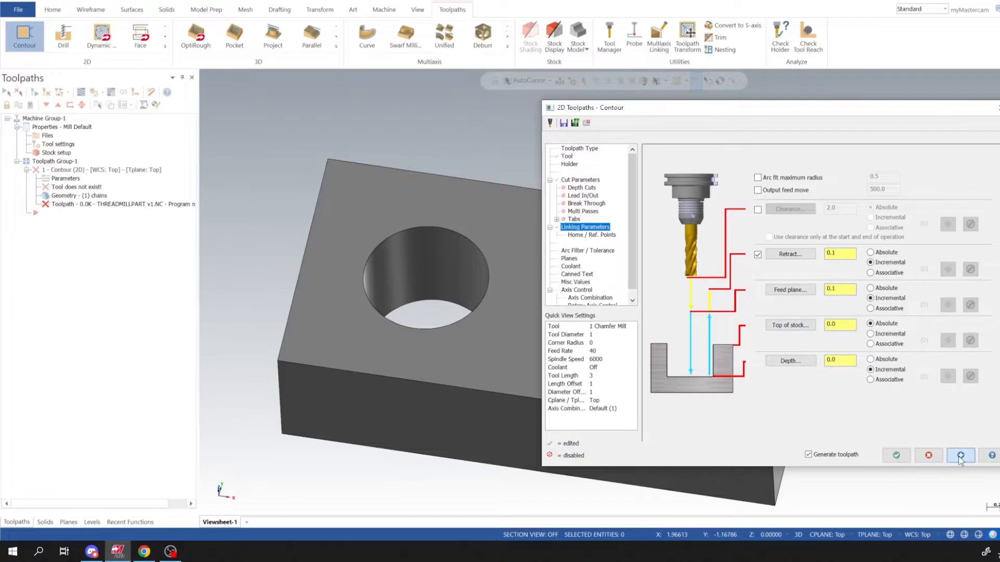
{"action": "left_click", "coordinate": [960, 455]}
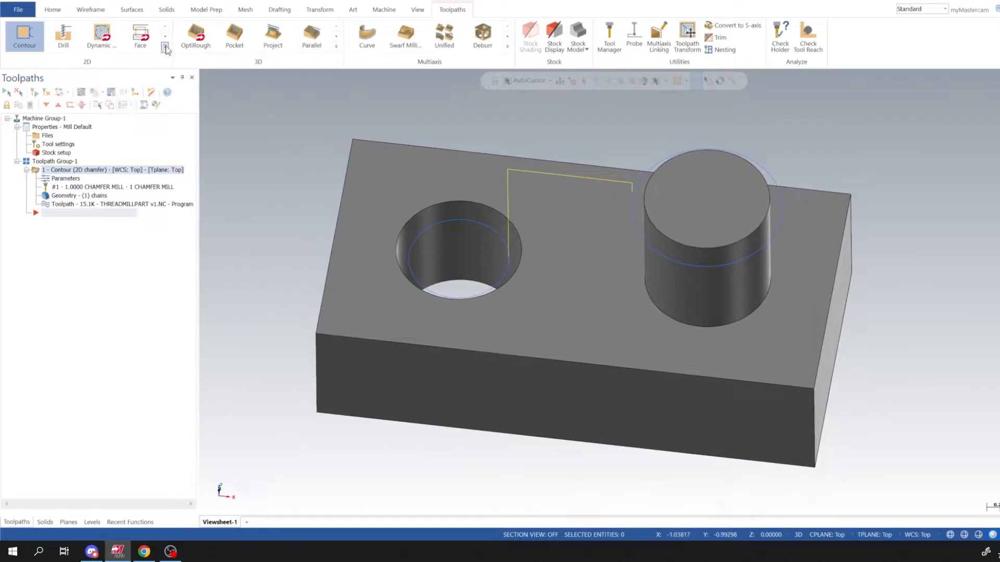
Step: Start a Thread Mill toolpath on the hole geometry
{"action": "left_click", "coordinate": [166, 50]}
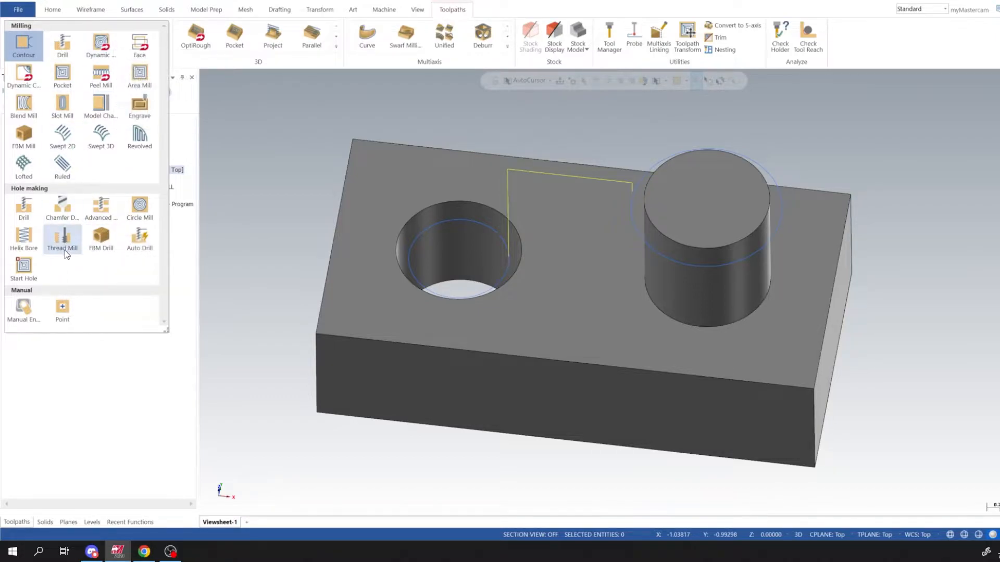
{"action": "mouse_move", "coordinate": [63, 239]}
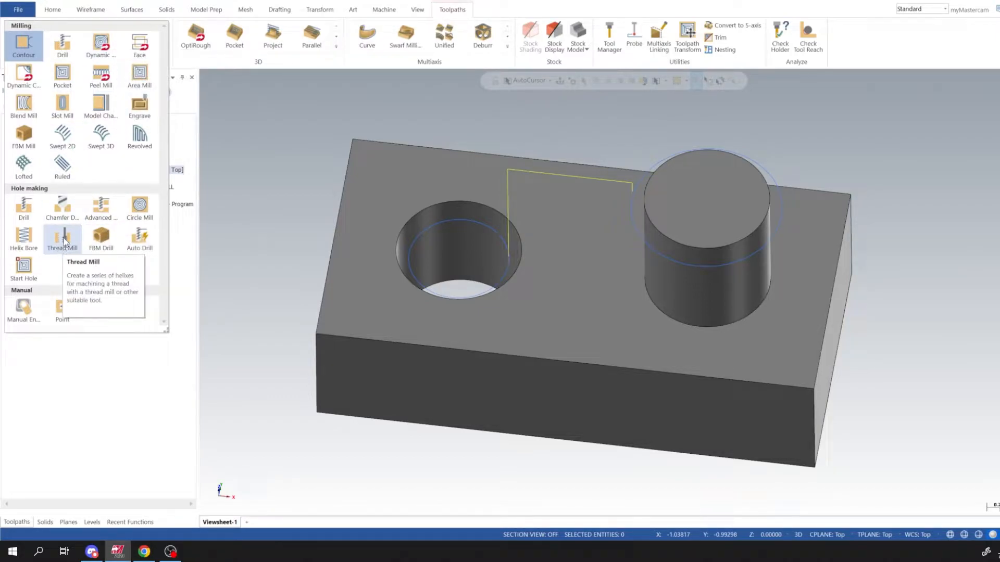
{"action": "left_click", "coordinate": [61, 237]}
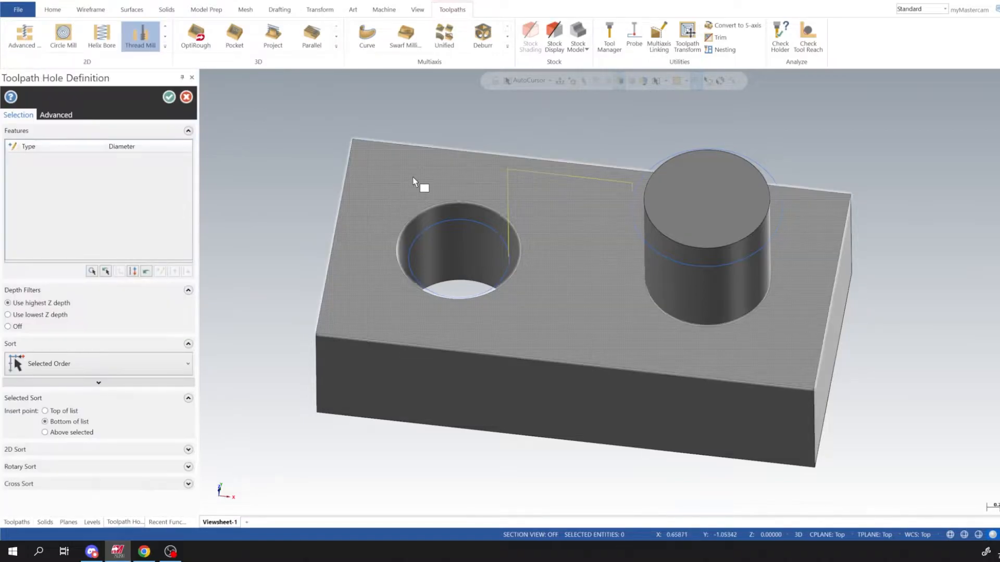
{"action": "left_click", "coordinate": [459, 213]}
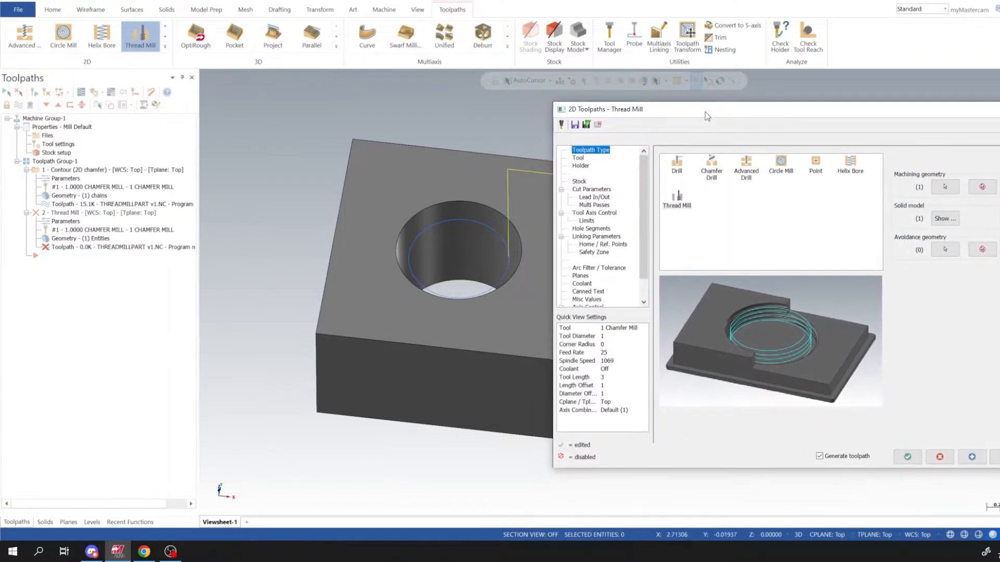
{"action": "mouse_move", "coordinate": [491, 123]}
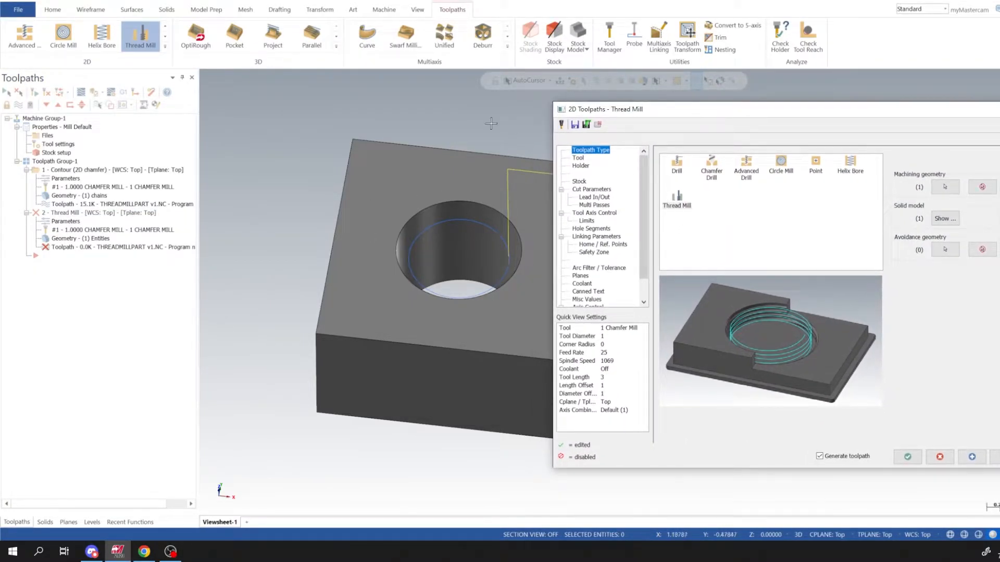
Step: Define a new Unified National thread mill with 10 TPI and 0.75 outer diameter
{"action": "left_click", "coordinate": [577, 157]}
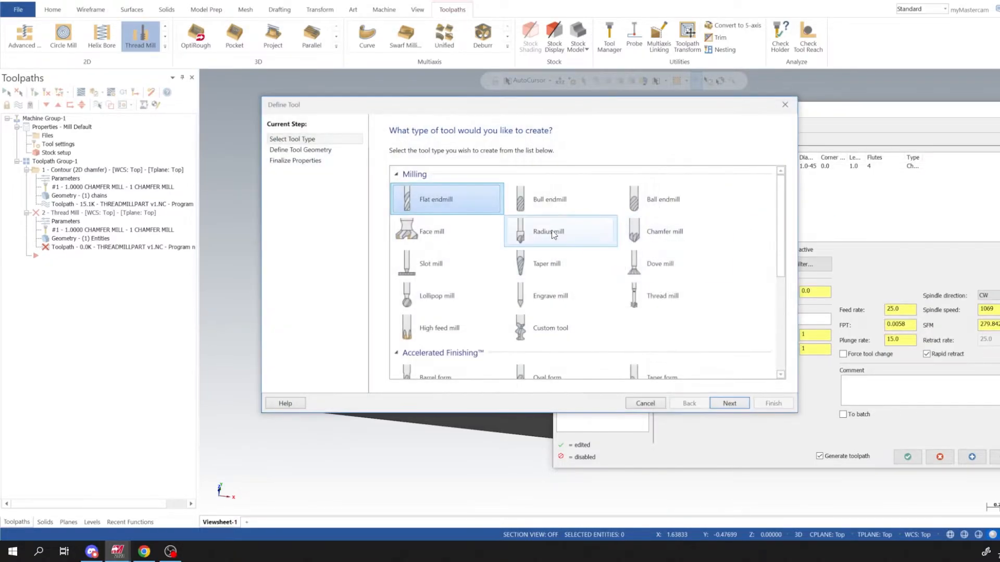
{"action": "scroll", "scroll_direction": "down", "scroll_amount": 3}
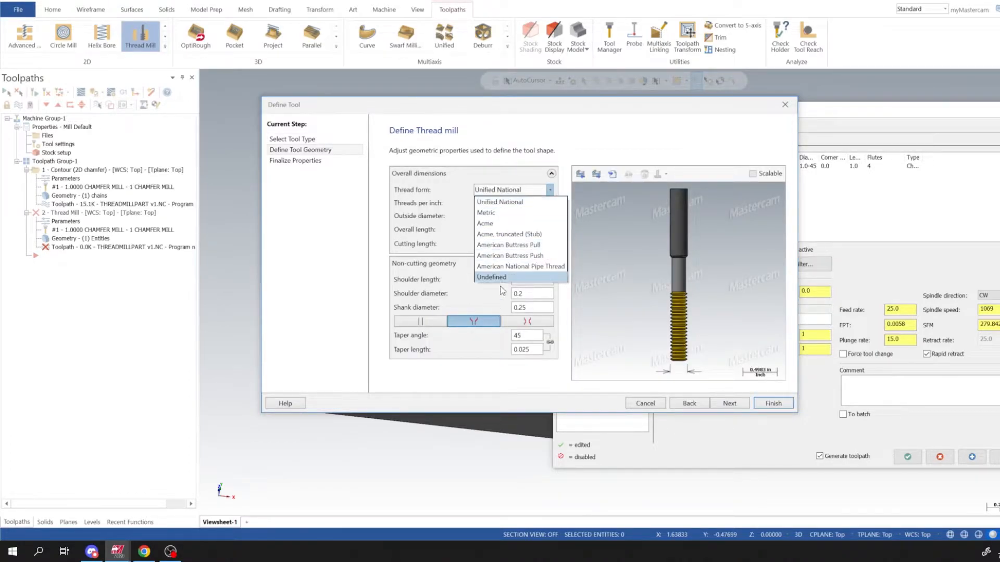
{"action": "mouse_move", "coordinate": [522, 202]}
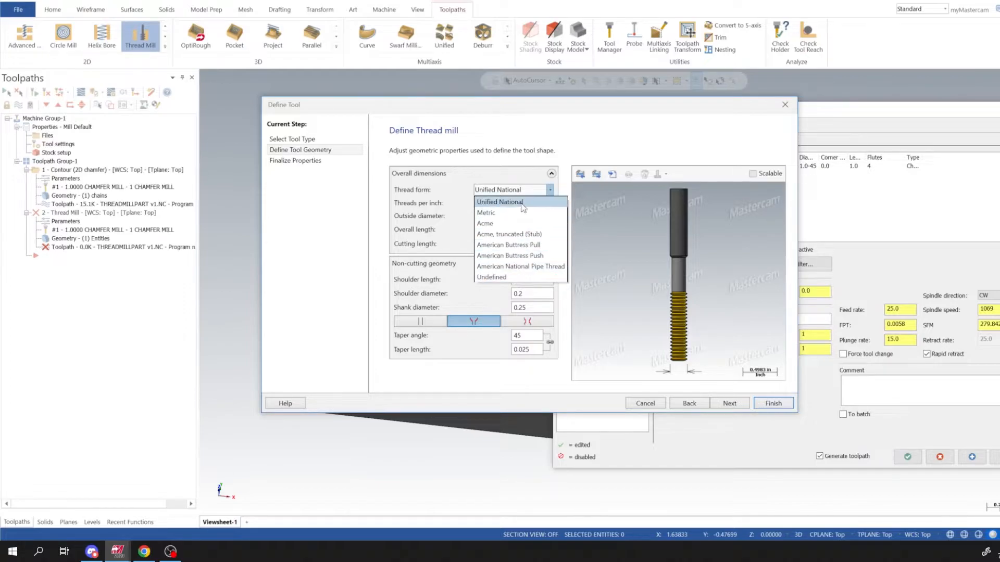
{"action": "left_click", "coordinate": [501, 202]}
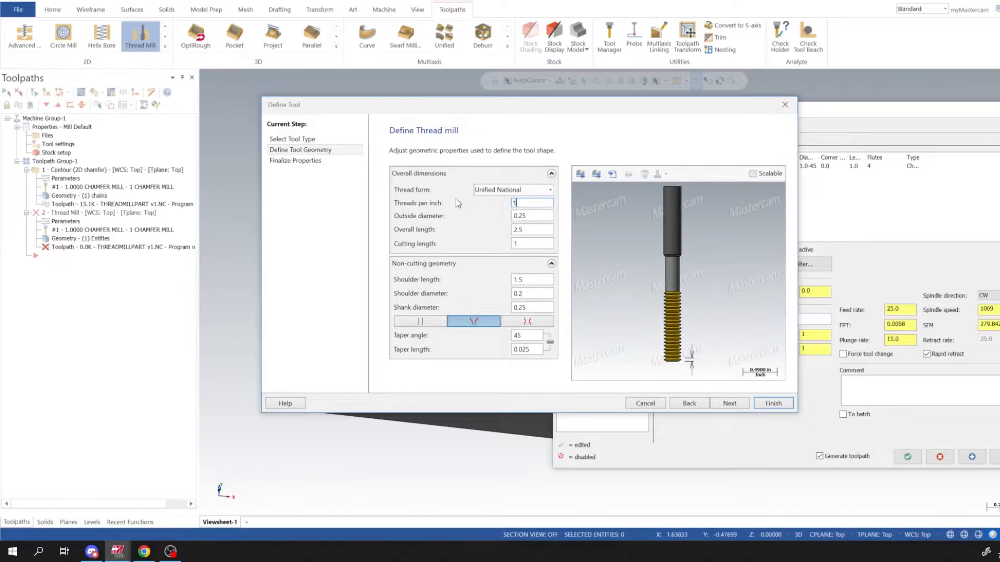
{"action": "type", "text": "10"}
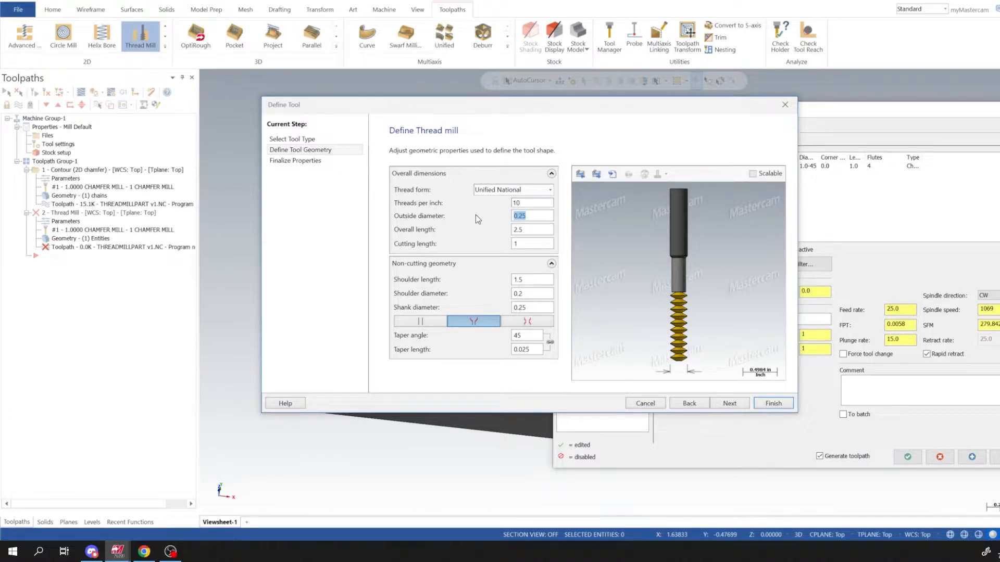
{"action": "type", "text": "0.75"}
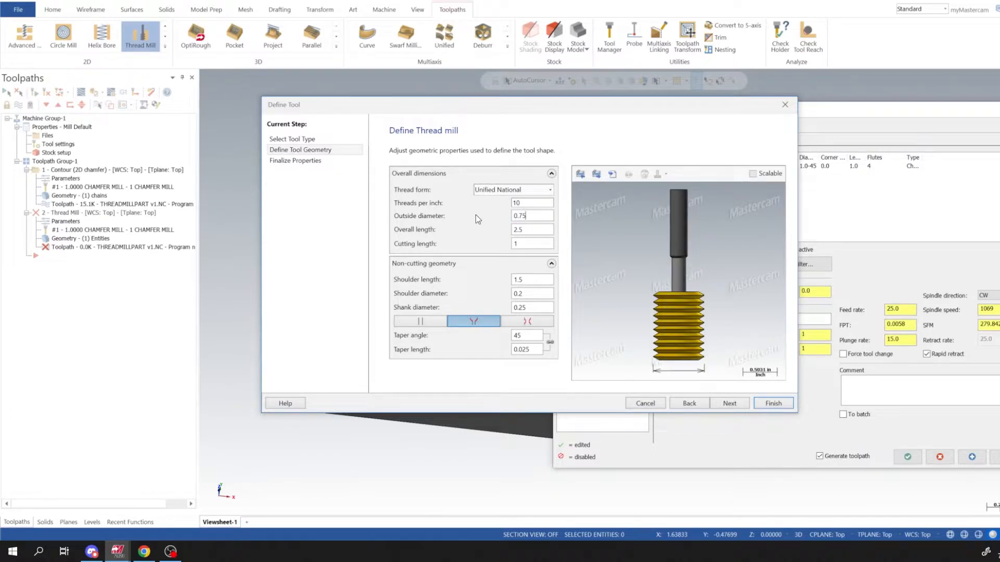
{"action": "mouse_move", "coordinate": [537, 236]}
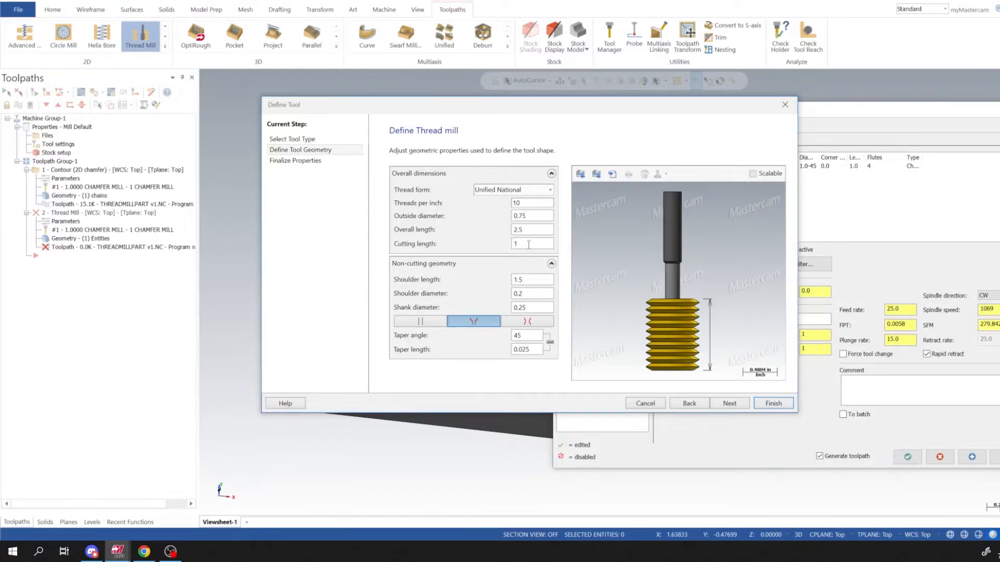
Step: Set cutting length 0.3 and shoulder/shank diameters 0.5, finishing the thread mill tool
{"action": "left_click", "coordinate": [531, 244]}
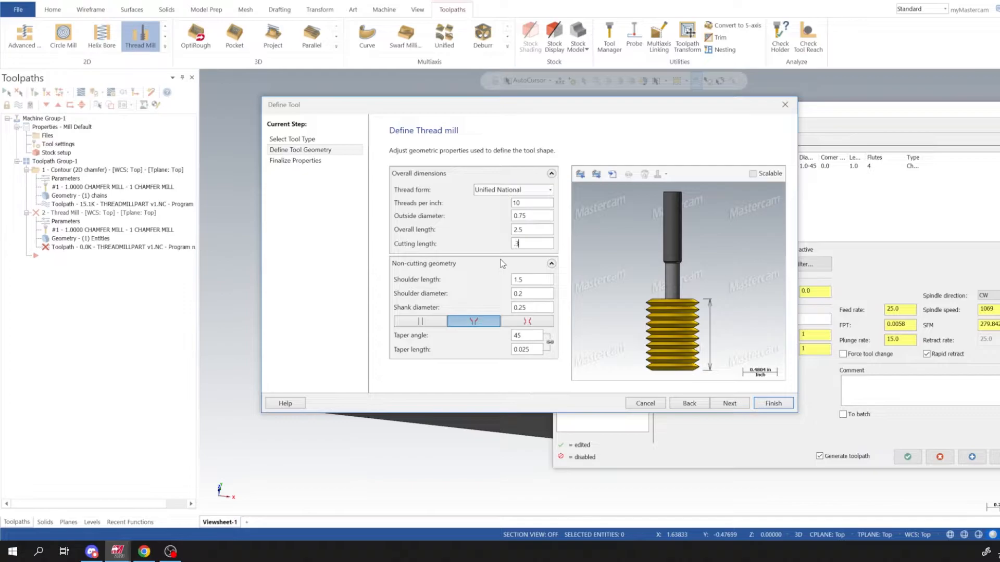
{"action": "type", "text": "0.3"}
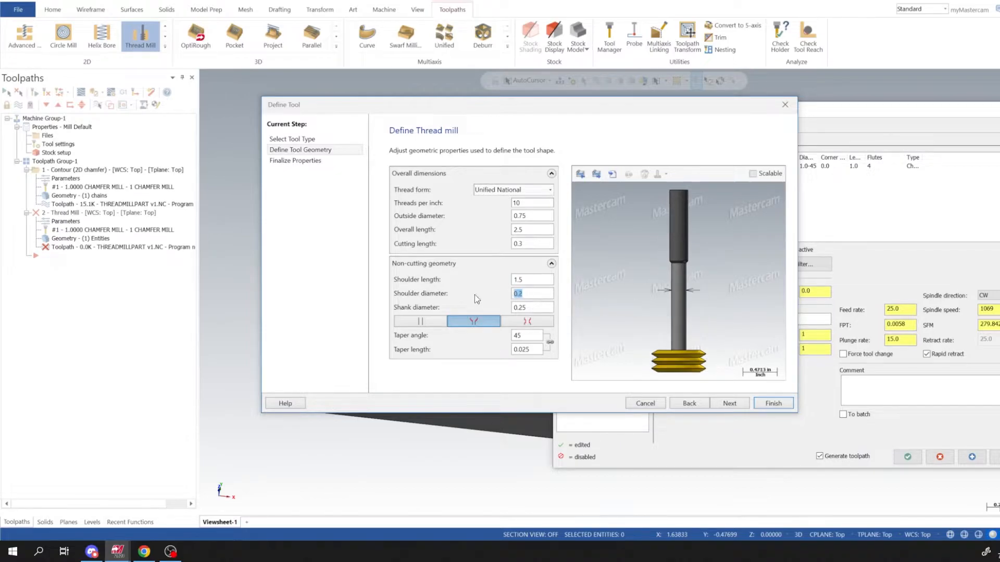
{"action": "type", "text": "375"}
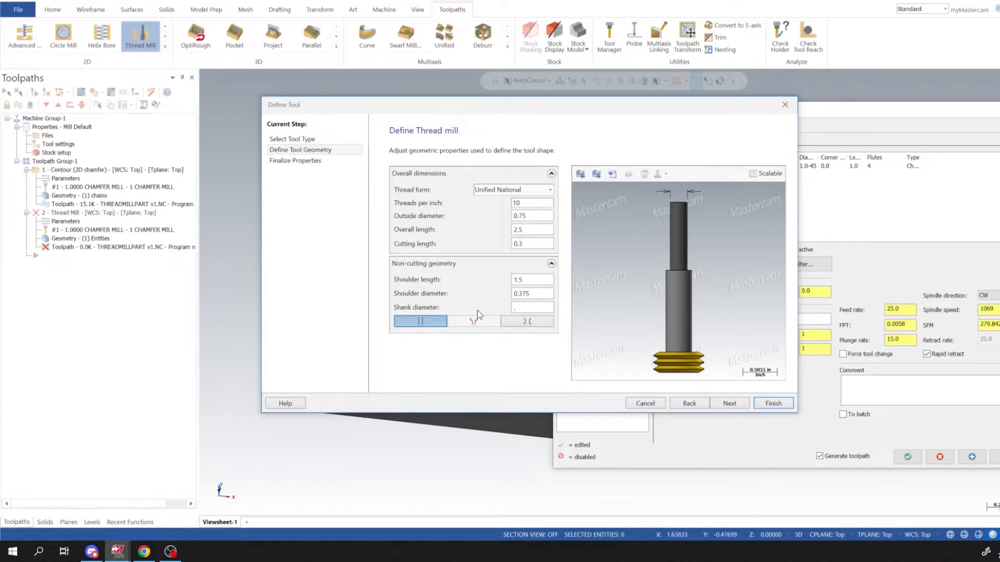
{"action": "type", "text": "0.375"}
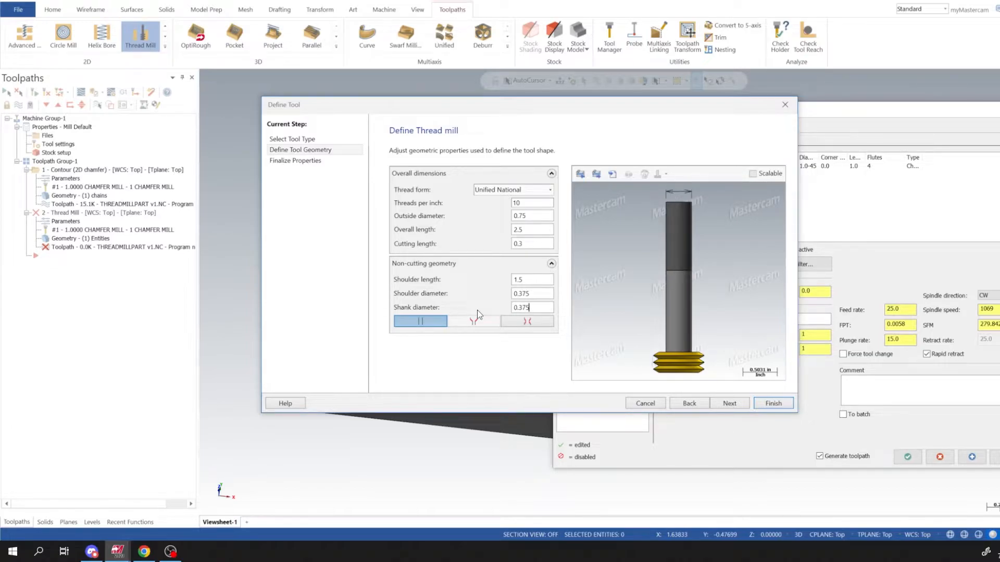
{"action": "mouse_move", "coordinate": [517, 122]}
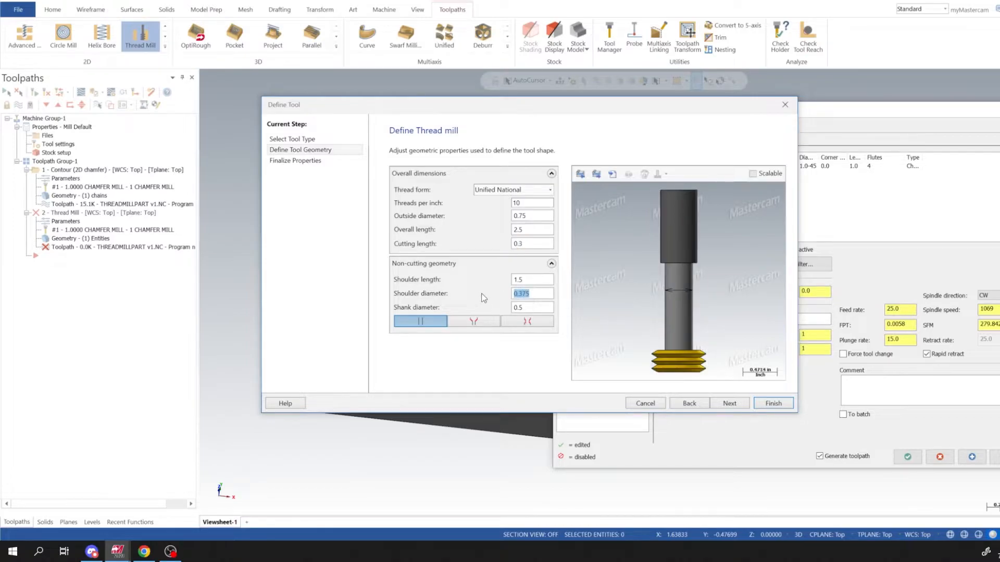
{"action": "type", "text": "0.5"}
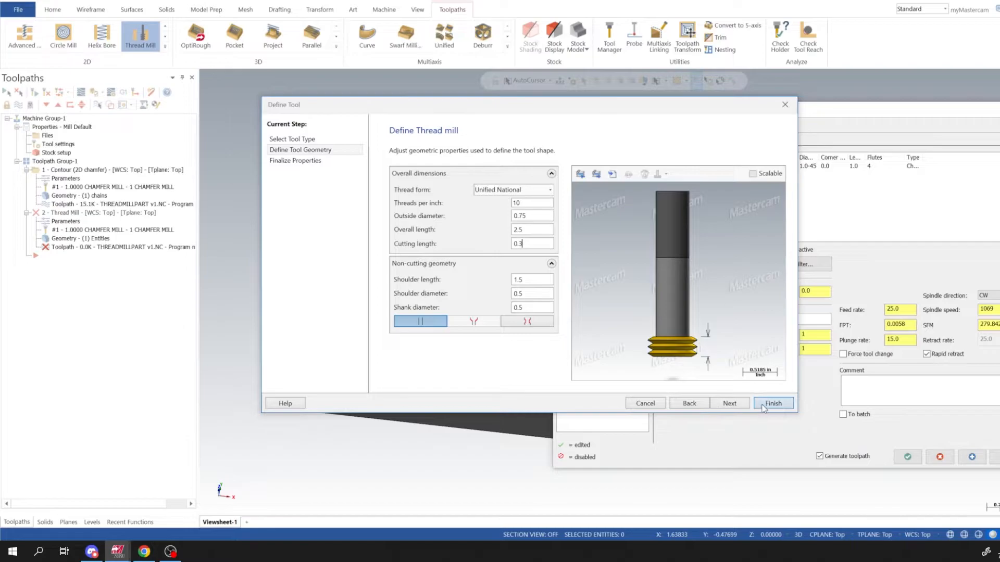
{"action": "left_click", "coordinate": [772, 403]}
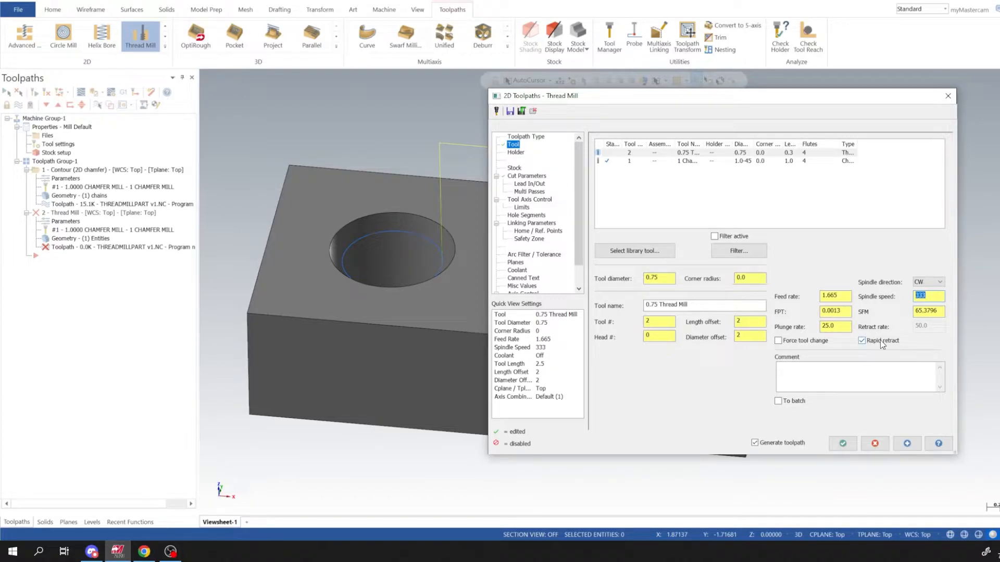
Step: Run the thread mill at spindle speed 4000 and feed rate 25
{"action": "type", "text": "4000"}
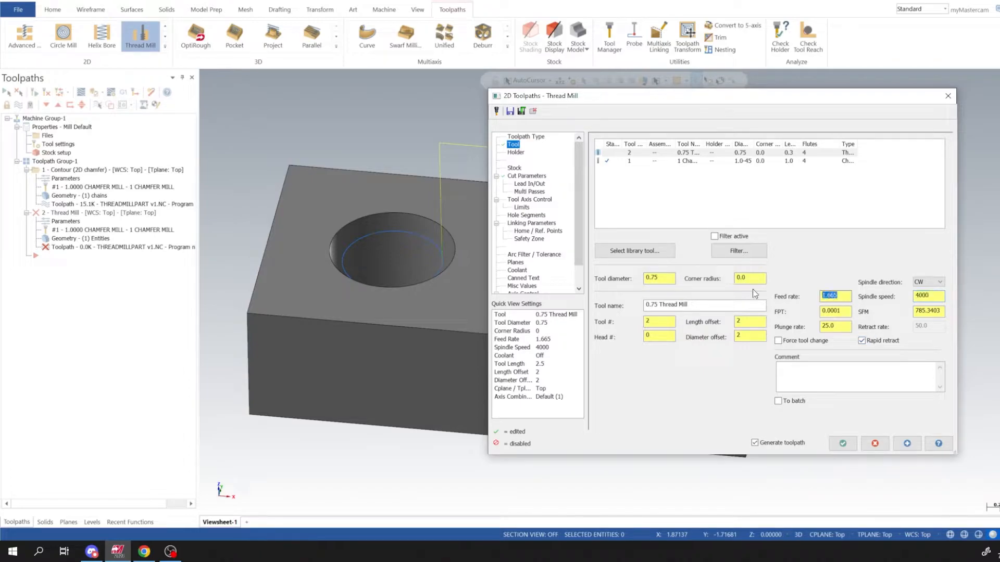
{"action": "type", "text": "25.0"}
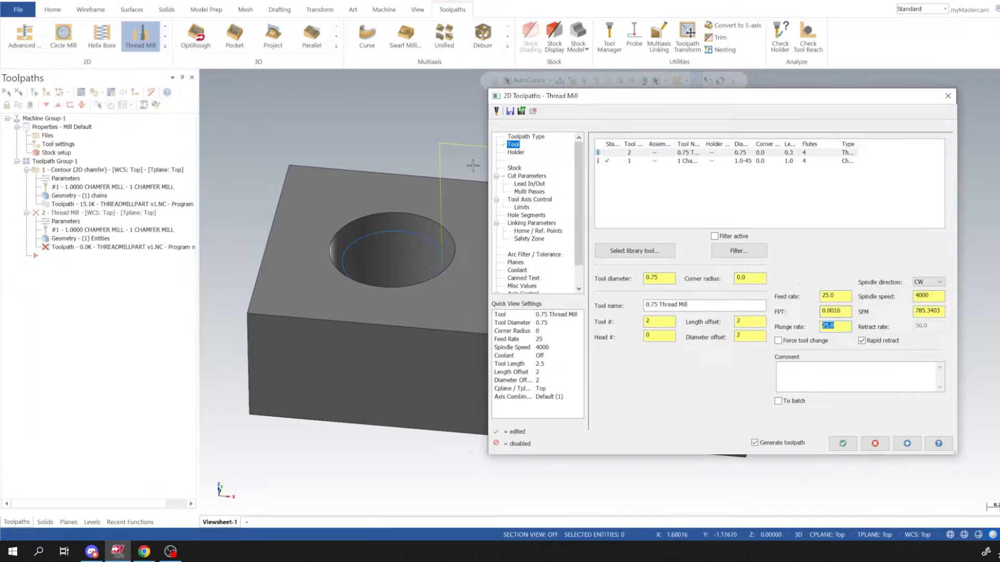
{"action": "left_click", "coordinate": [528, 184]}
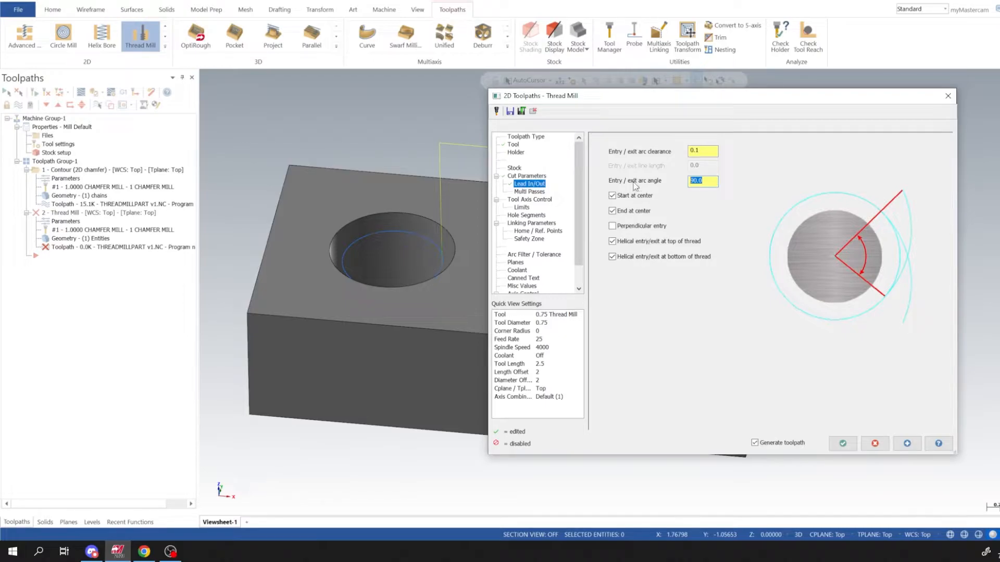
Step: Enable multi passes: one rough and one finish pass, each at 0.05 stepover
{"action": "left_click", "coordinate": [529, 191]}
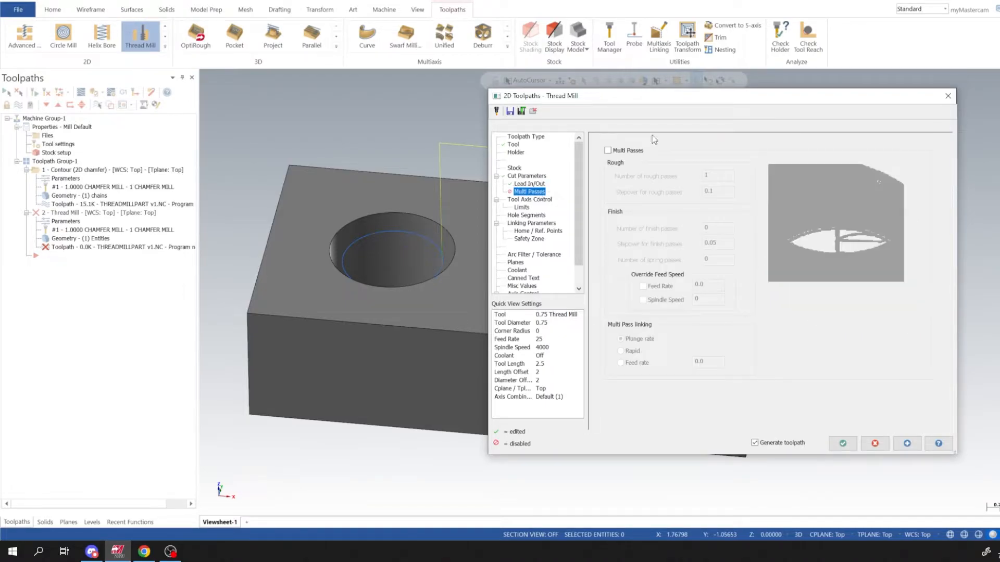
{"action": "left_click", "coordinate": [608, 150]}
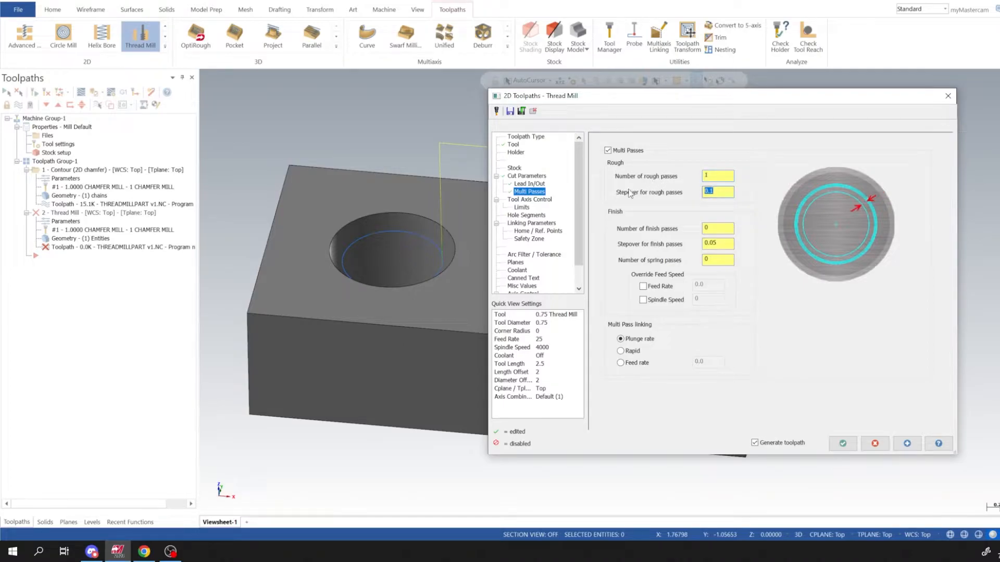
{"action": "type", "text": ".05"}
{"action": "left_click", "coordinate": [717, 228]}
{"action": "type", "text": "1"}
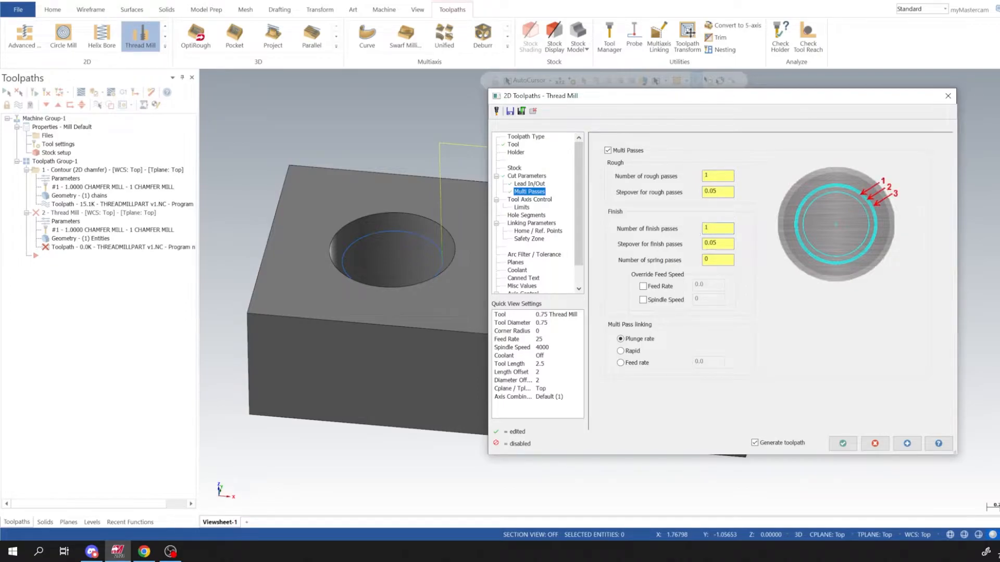
{"action": "left_click", "coordinate": [717, 229]}
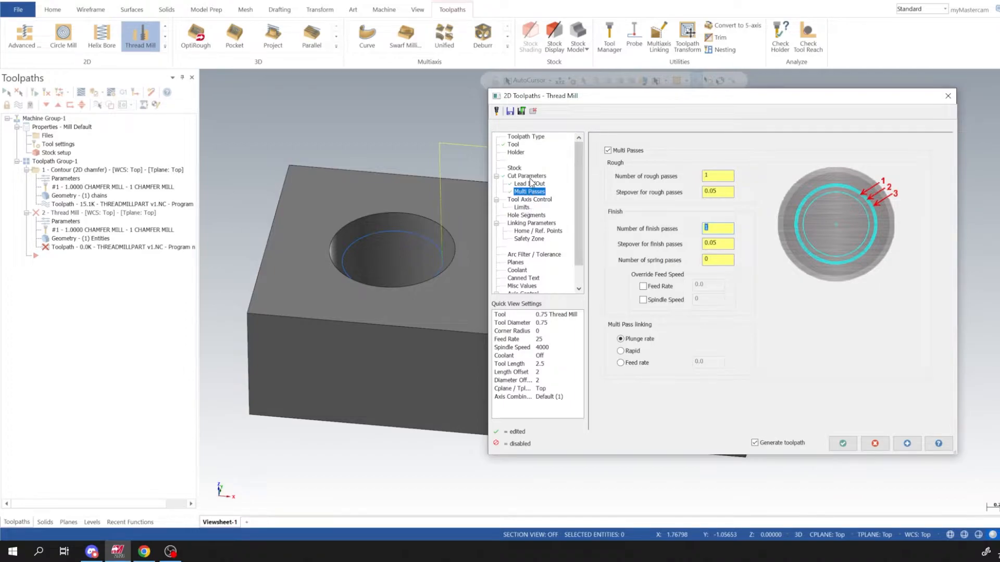
{"action": "left_click", "coordinate": [525, 176]}
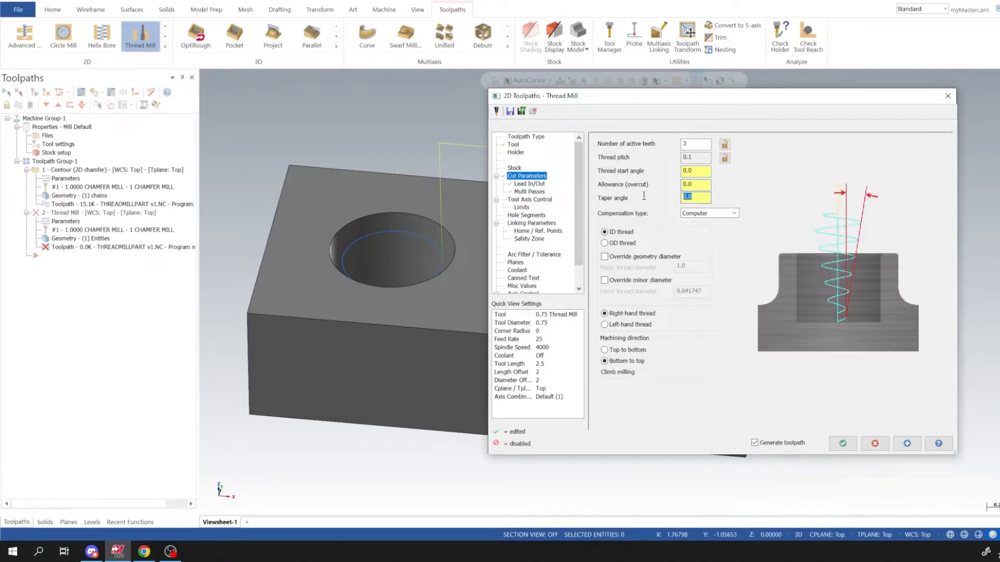
Step: Use wear compensation and override the thread to major diameter 1.1, minor 1.0
{"action": "left_click", "coordinate": [733, 212]}
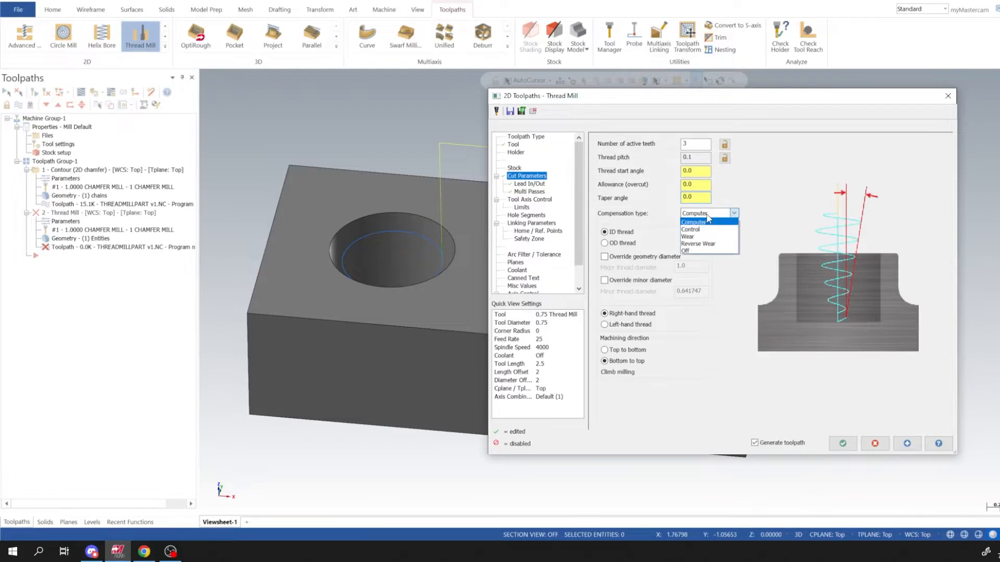
{"action": "left_click", "coordinate": [687, 236]}
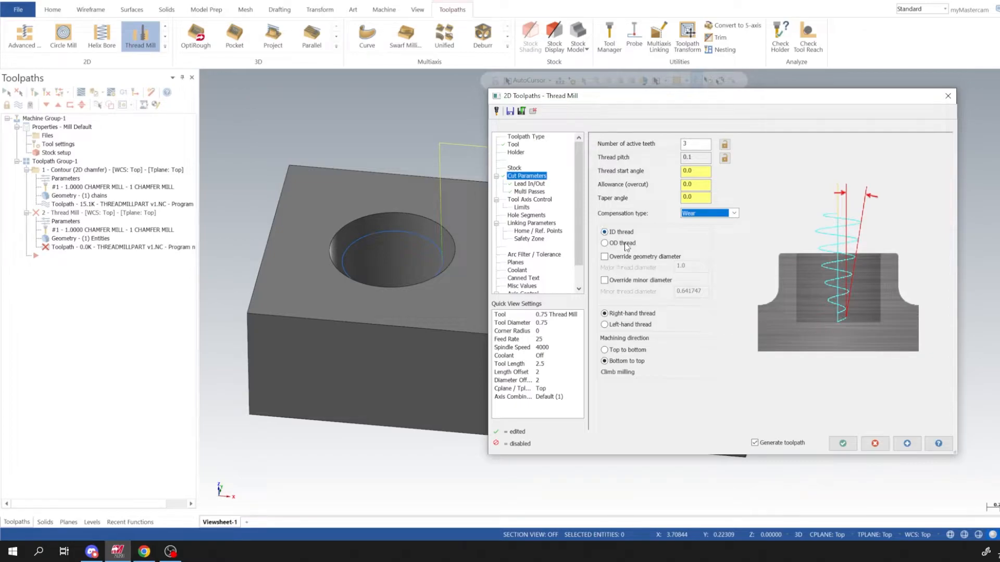
{"action": "left_click", "coordinate": [604, 256]}
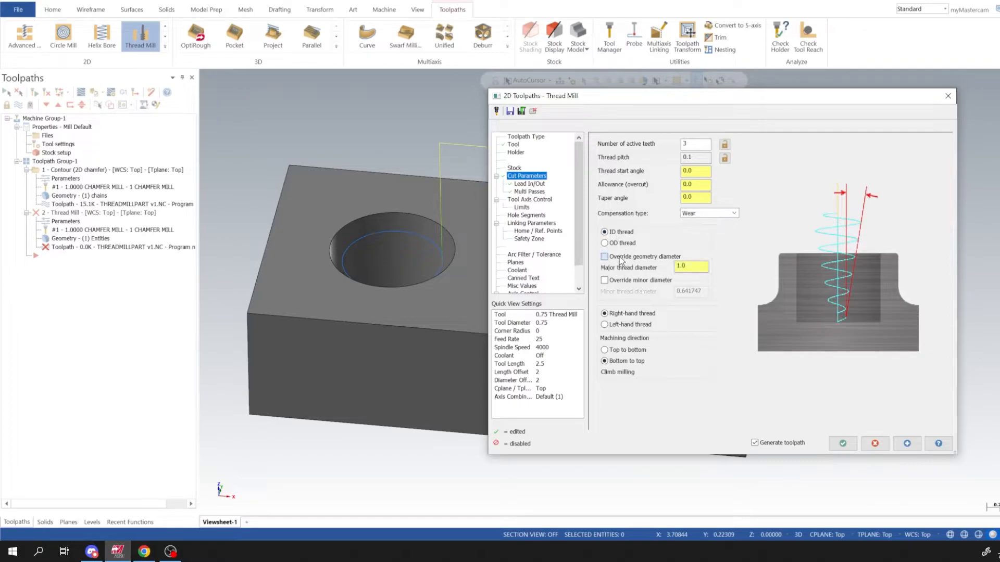
{"action": "left_click", "coordinate": [604, 256]}
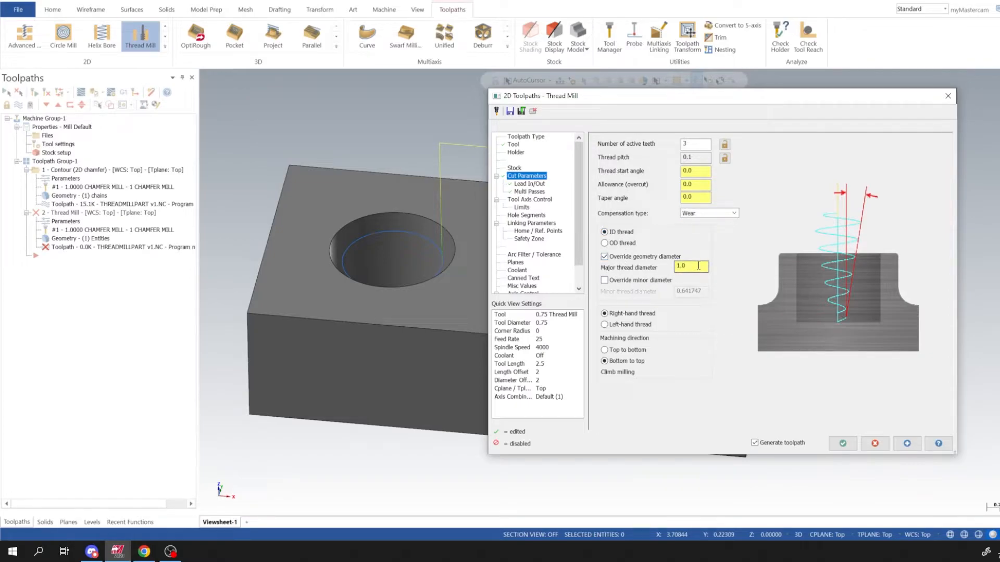
{"action": "type", "text": "1.1"}
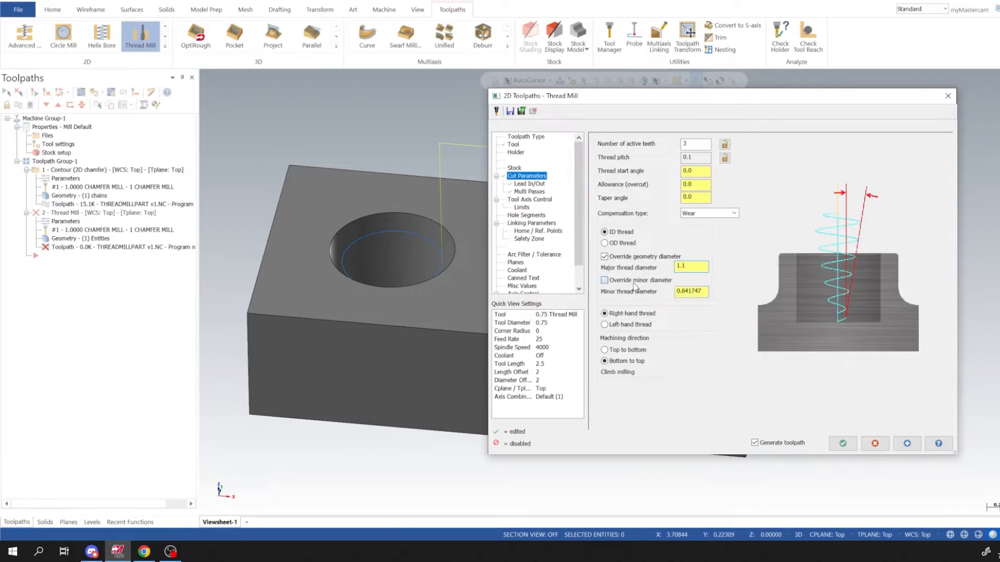
{"action": "left_click", "coordinate": [604, 281]}
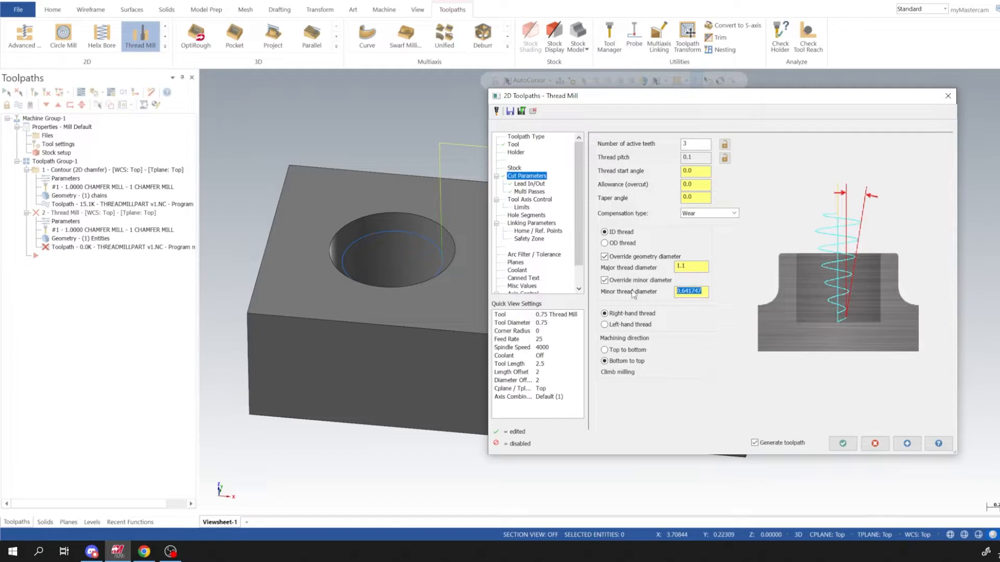
{"action": "type", "text": "1.0"}
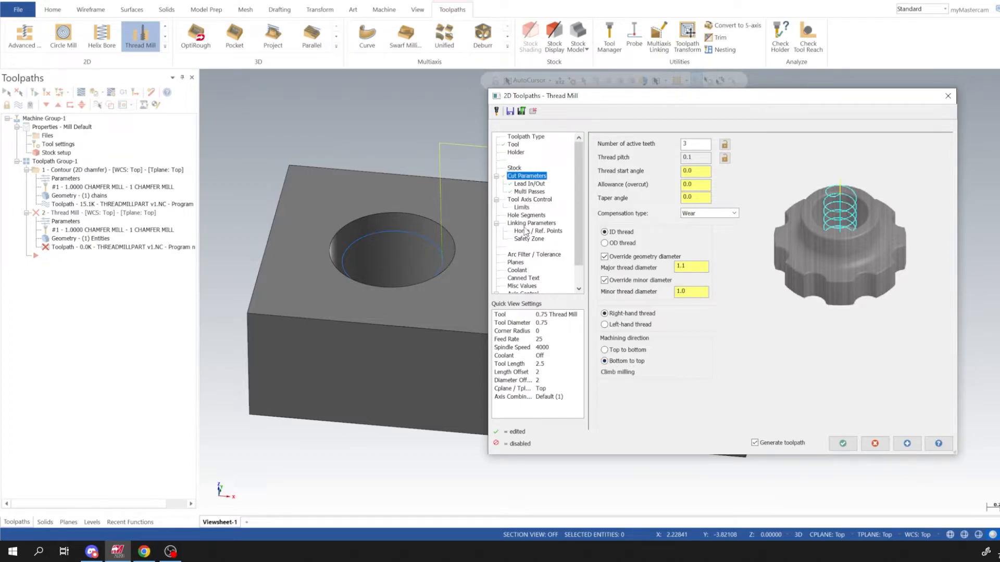
{"action": "left_click", "coordinate": [532, 223]}
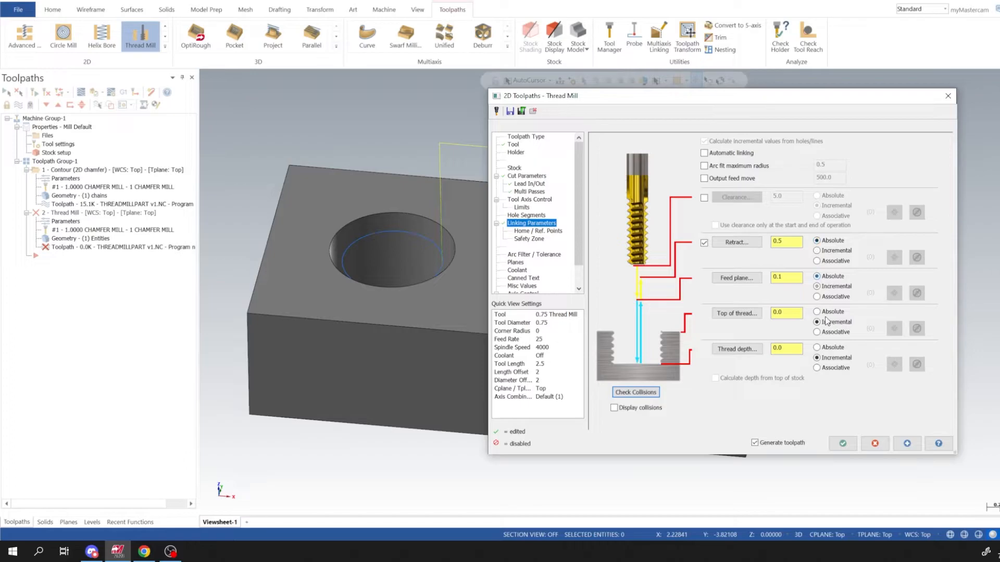
Step: Set top of thread -1.0, retract 0.1 incremental, thread depth -2.1 absolute, and regenerate
{"action": "type", "text": "-1.0"}
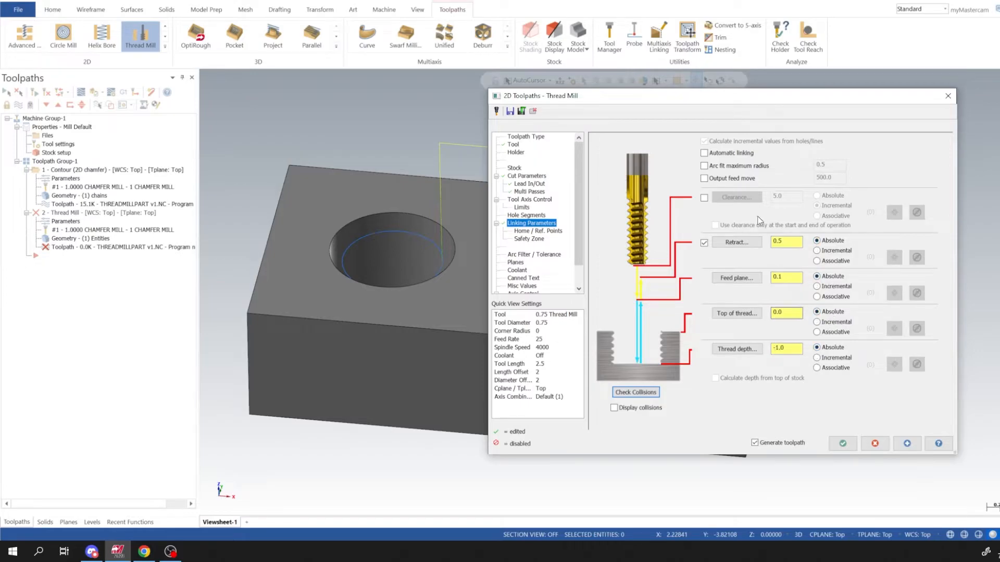
{"action": "triple_click", "coordinate": [786, 241]}
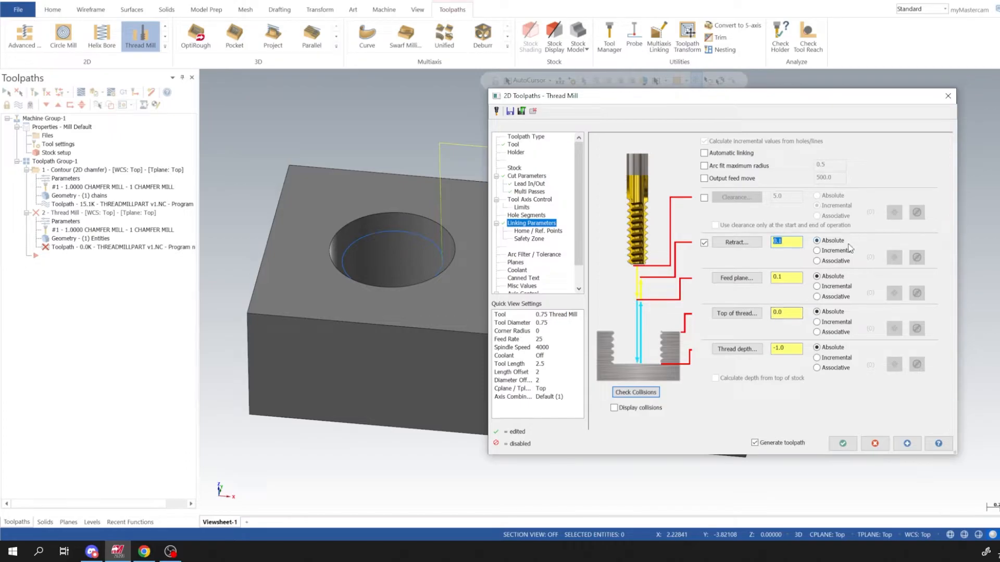
{"action": "left_click", "coordinate": [819, 250]}
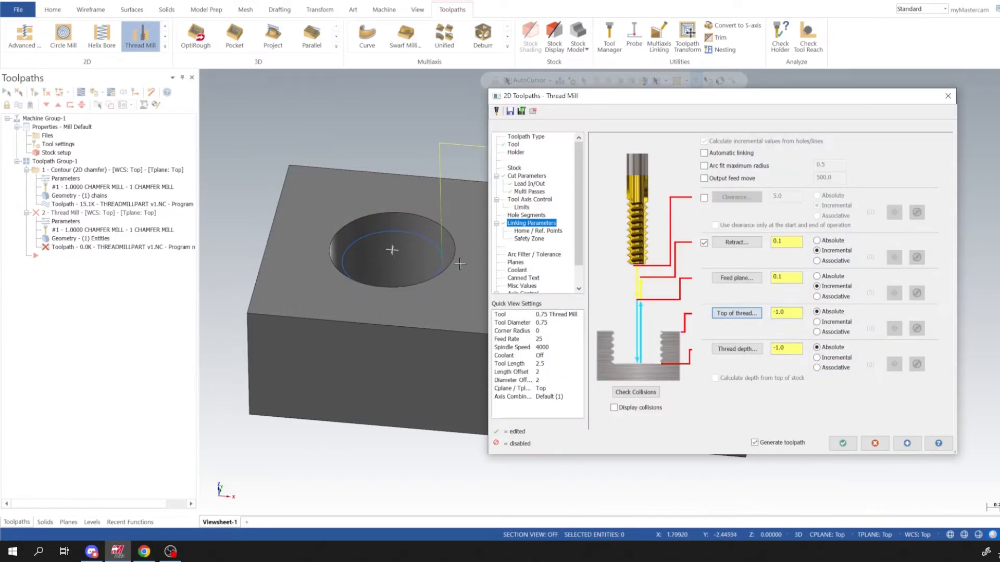
{"action": "left_click", "coordinate": [736, 349]}
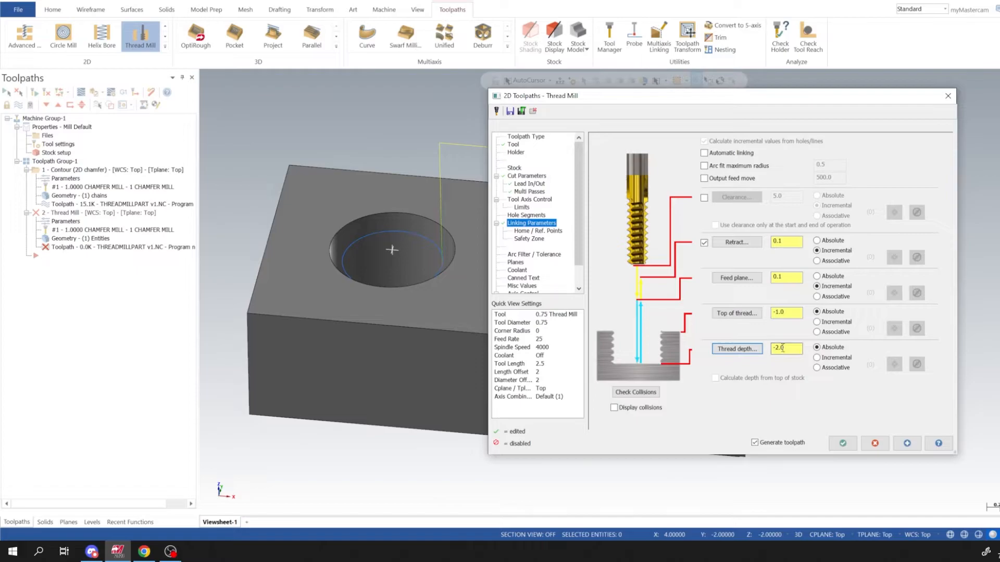
{"action": "type", "text": "-2.1"}
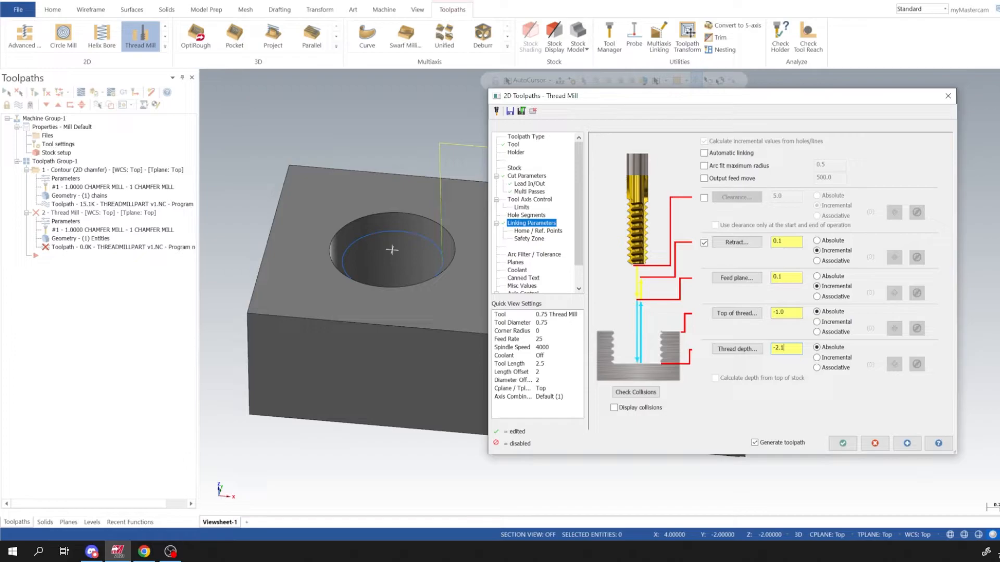
{"action": "left_click", "coordinate": [787, 348]}
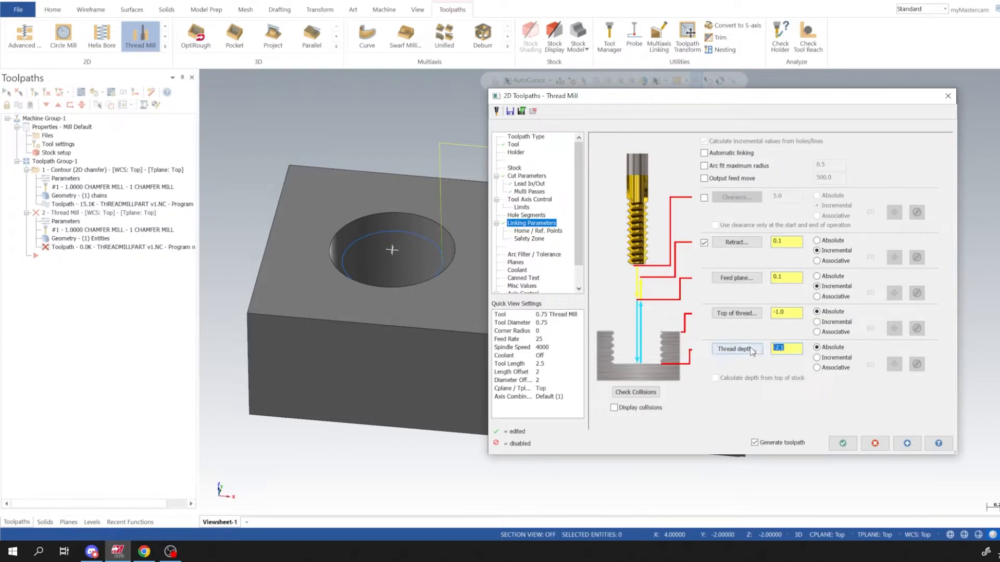
{"action": "left_click", "coordinate": [906, 443]}
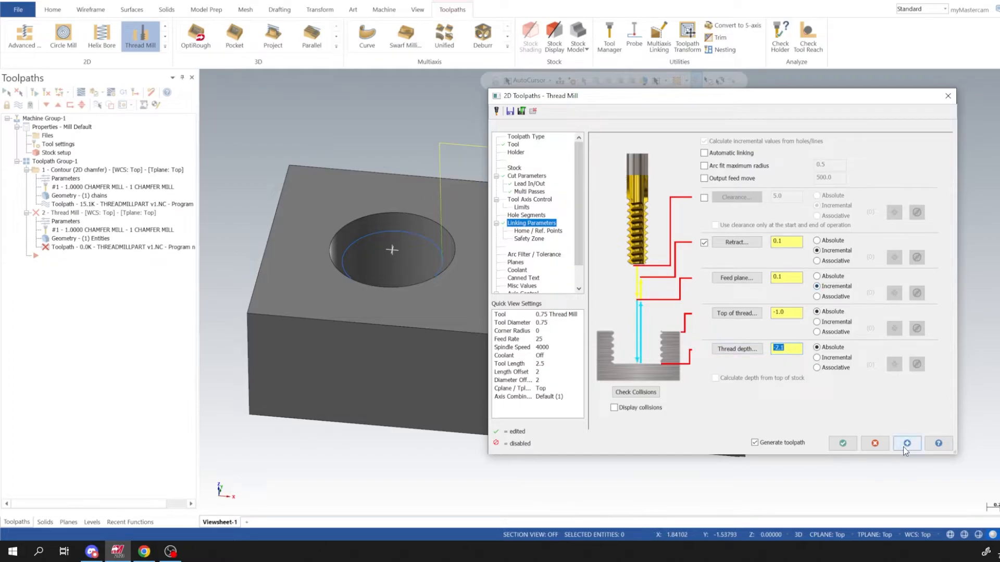
{"action": "left_click", "coordinate": [906, 443]}
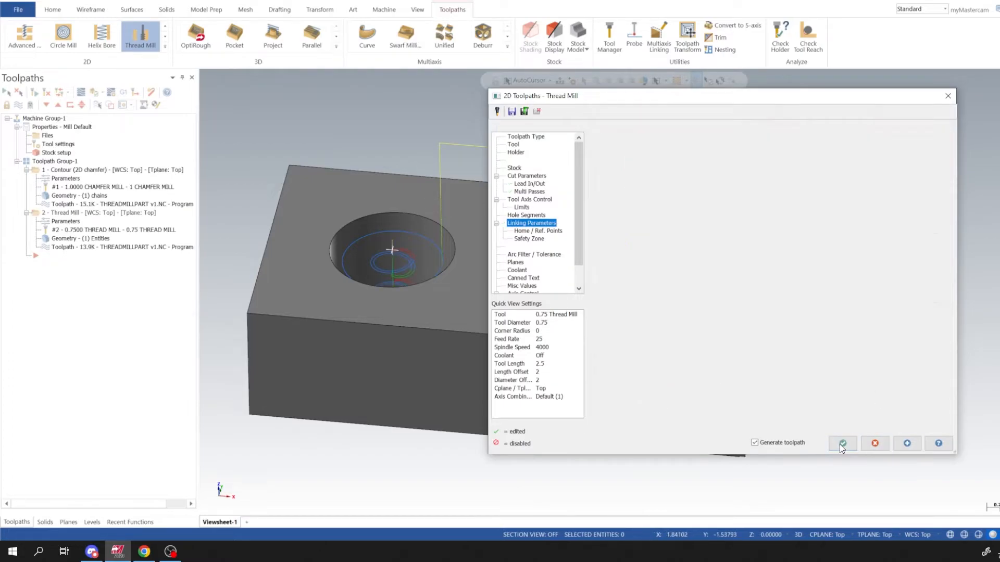
Step: Set the internal thread's top to -0.9, regenerate and accept the thread mill settings
{"action": "left_click", "coordinate": [842, 444]}
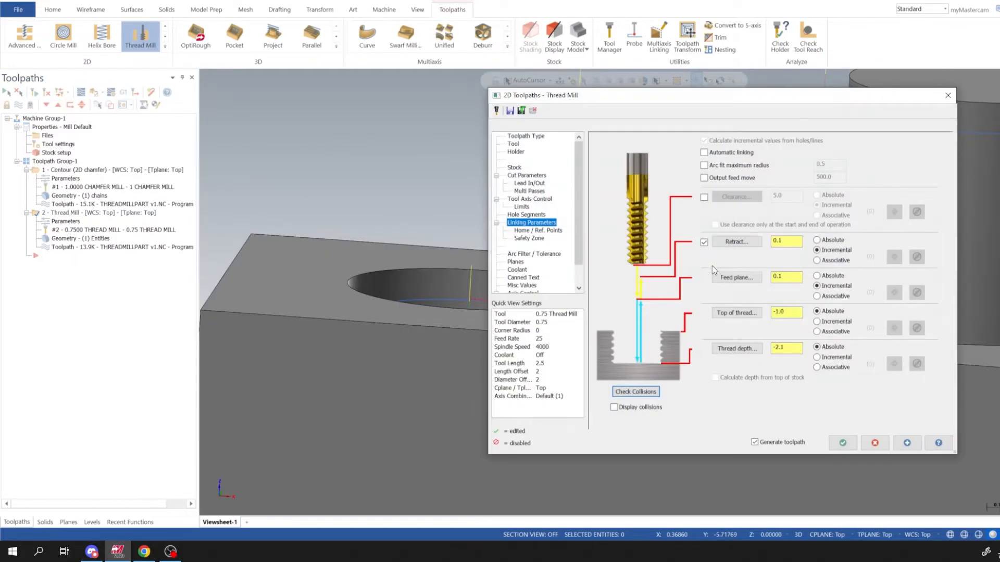
{"action": "left_click", "coordinate": [787, 312]}
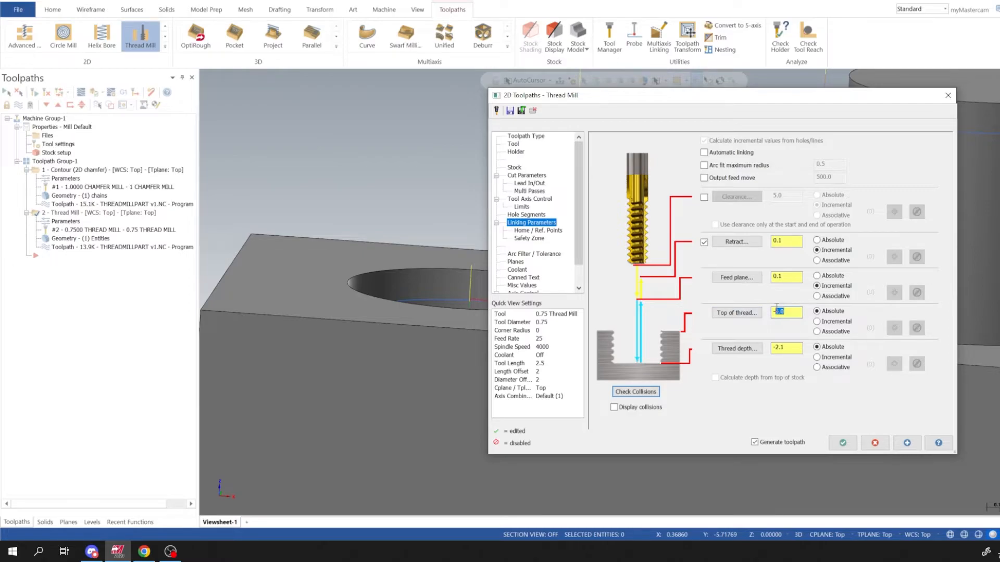
{"action": "type", "text": "-9"}
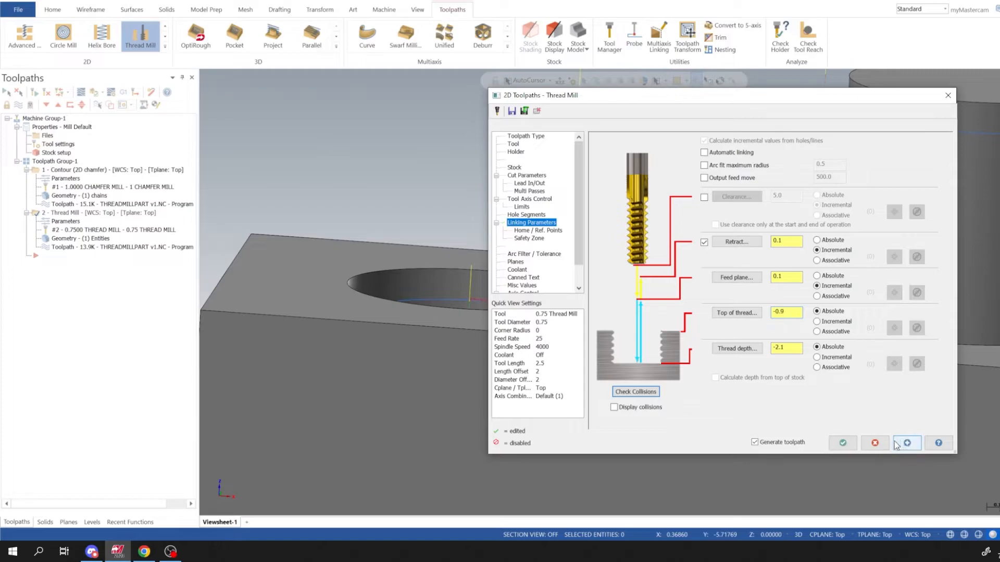
{"action": "left_click", "coordinate": [842, 442]}
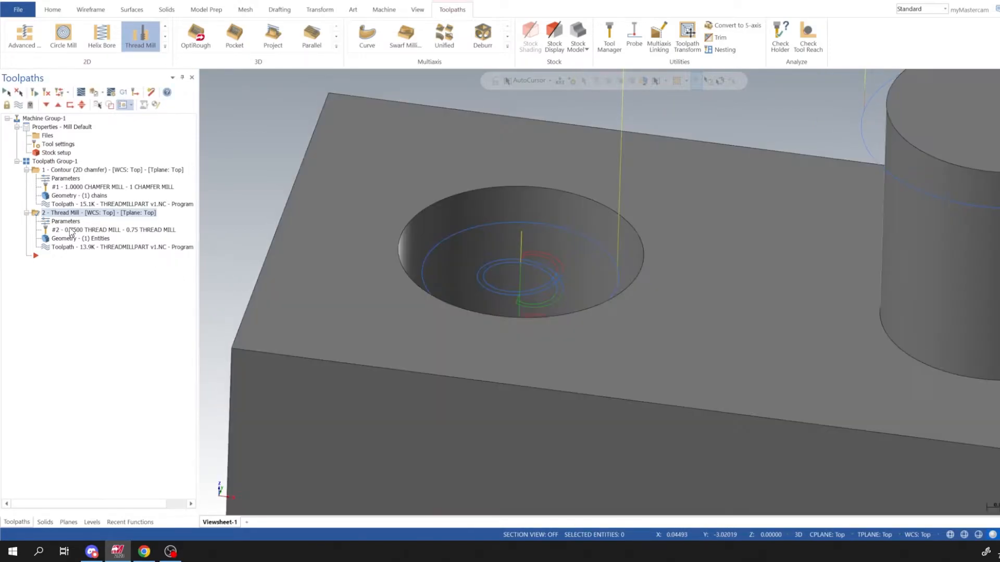
{"action": "double_click", "coordinate": [66, 221]}
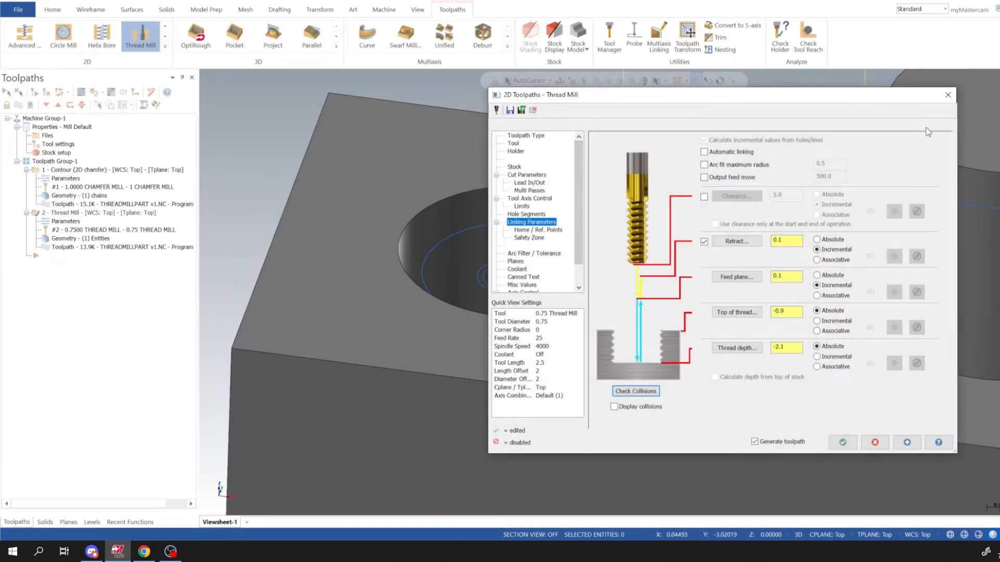
{"action": "mouse_move", "coordinate": [949, 95]}
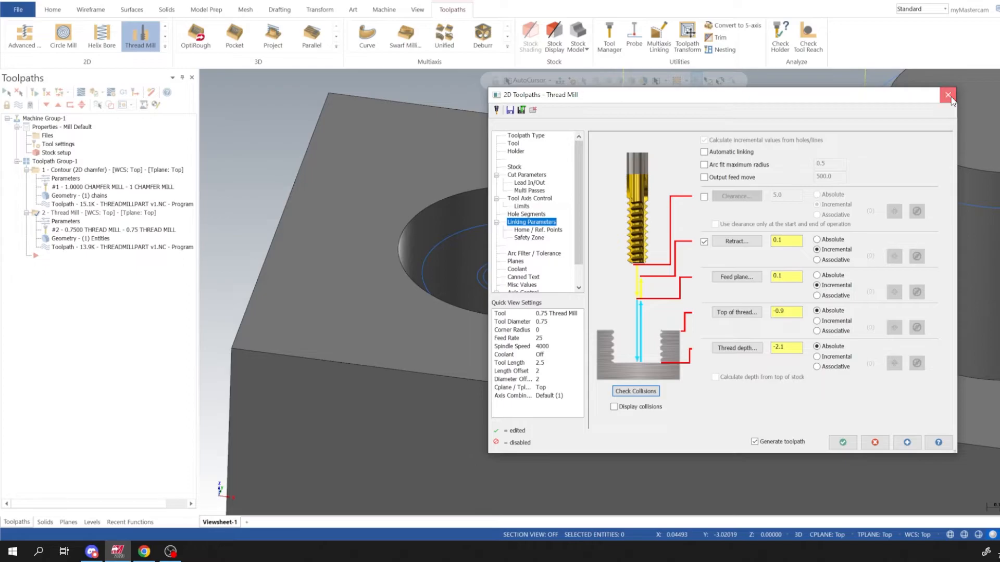
{"action": "left_click", "coordinate": [948, 95]}
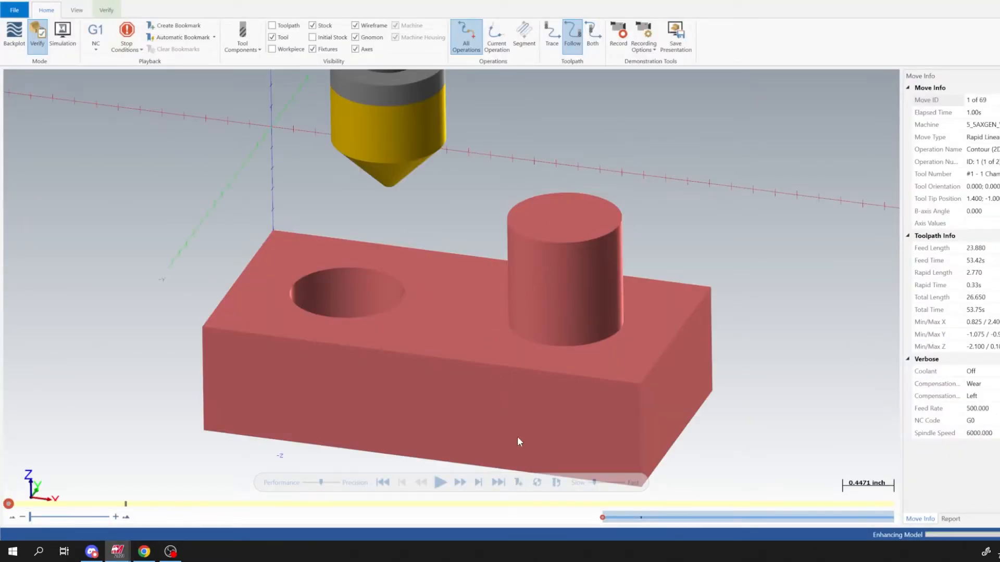
Step: Play the verify simulation and orbit around the threaded hole, including from underneath
{"action": "left_click", "coordinate": [439, 482]}
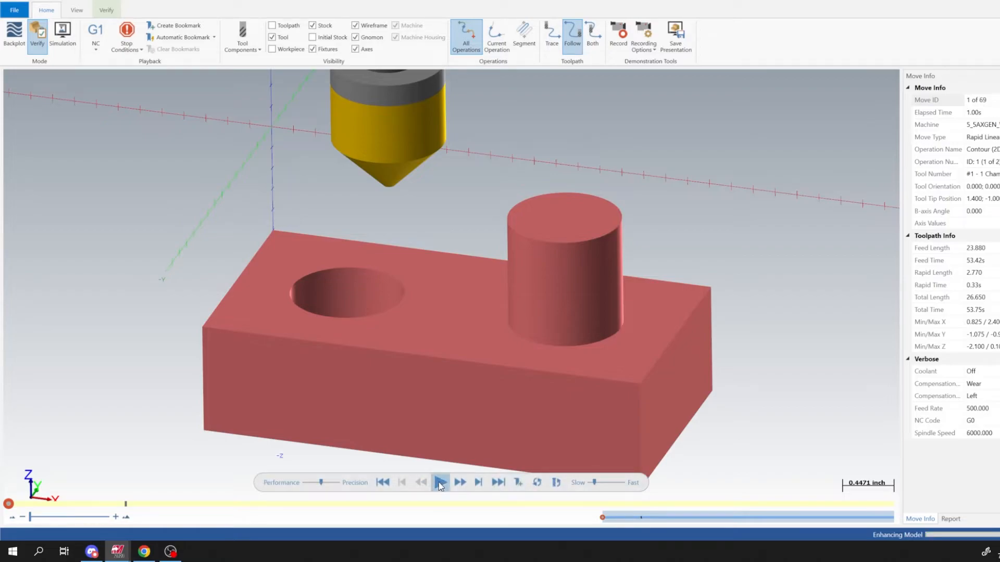
{"action": "left_click", "coordinate": [440, 482]}
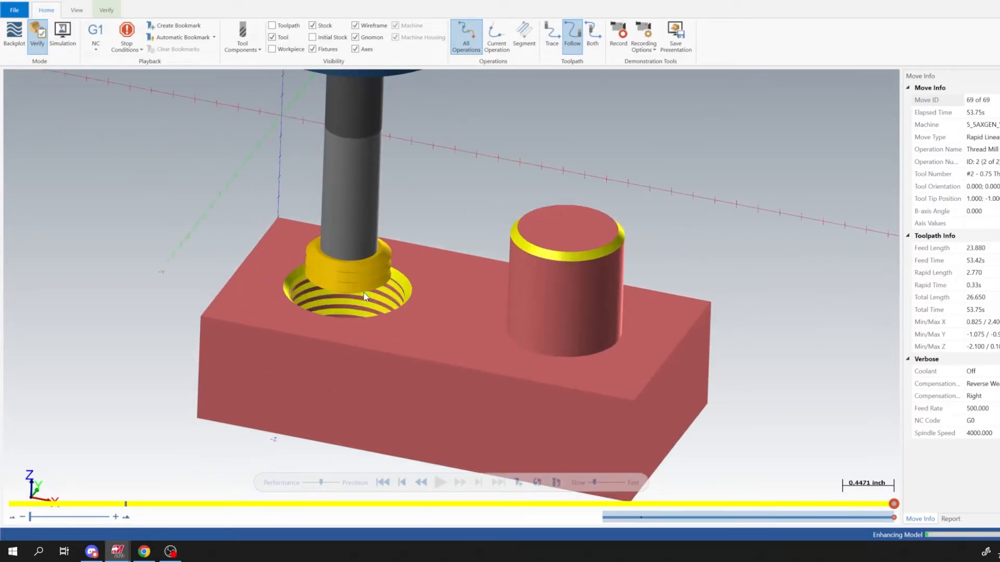
{"action": "left_click", "coordinate": [271, 38]}
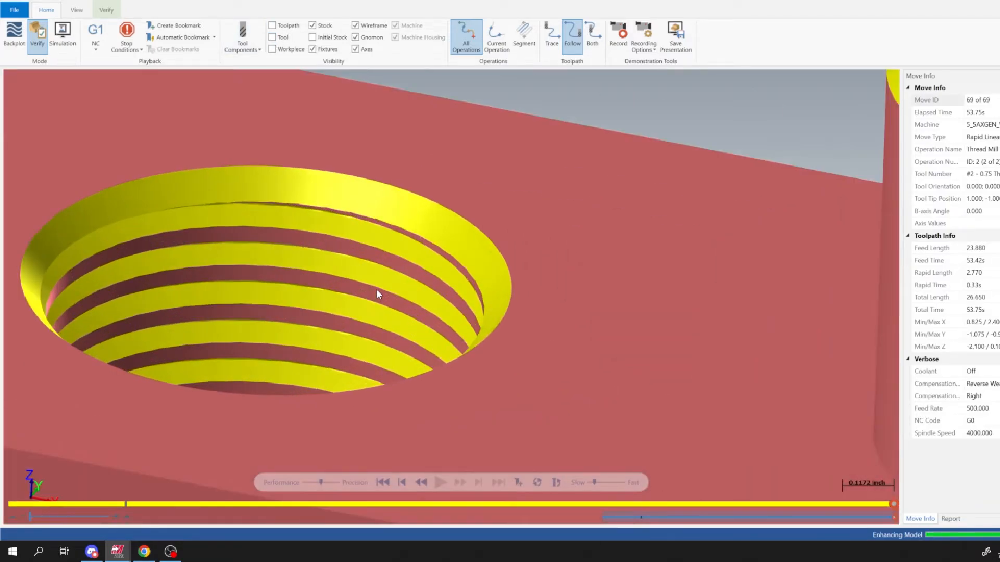
{"action": "left_click_drag", "start_coordinate": [376, 294], "coordinate": [469, 291]}
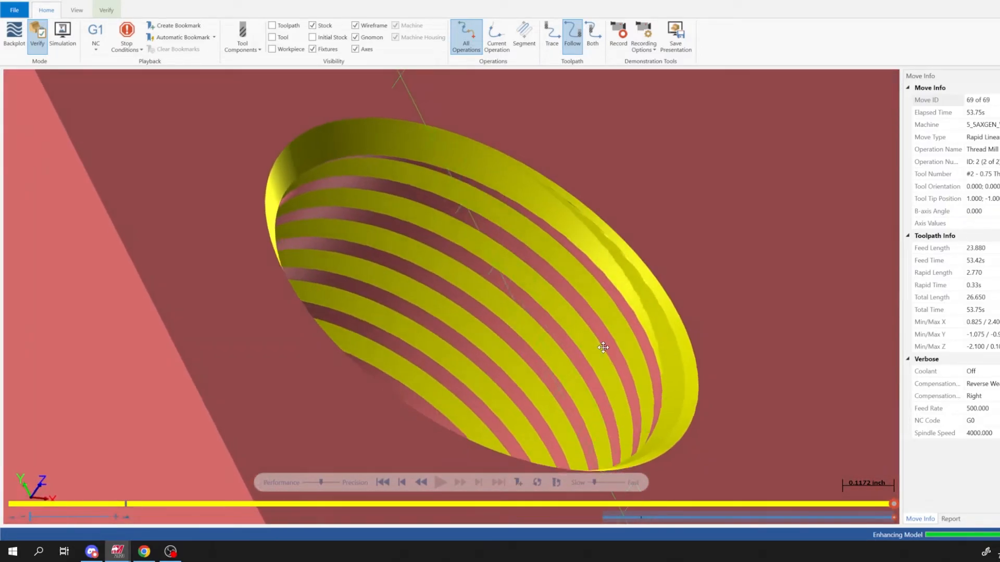
{"action": "left_click_drag", "start_coordinate": [603, 348], "coordinate": [556, 345]}
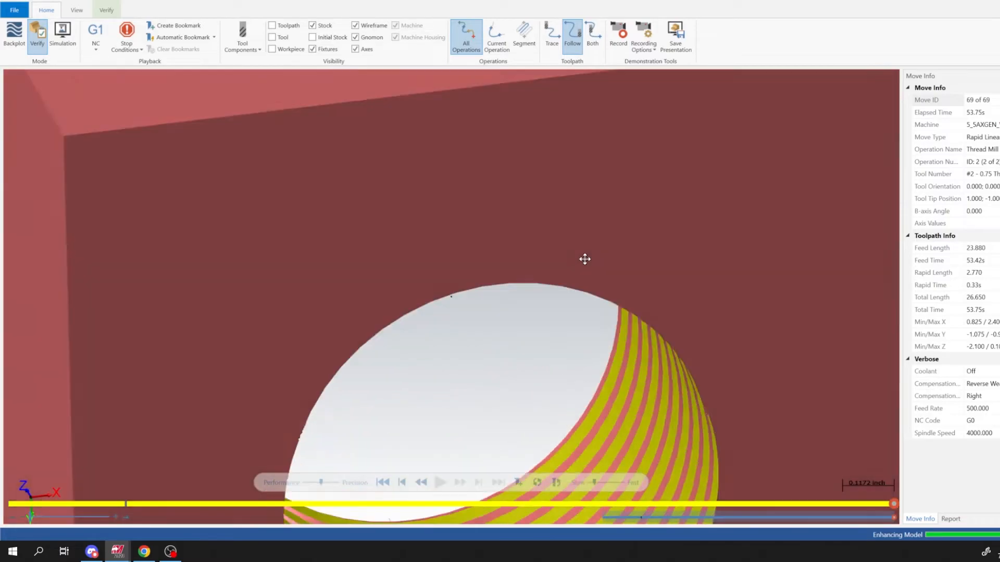
{"action": "left_click_drag", "start_coordinate": [584, 259], "coordinate": [564, 315]}
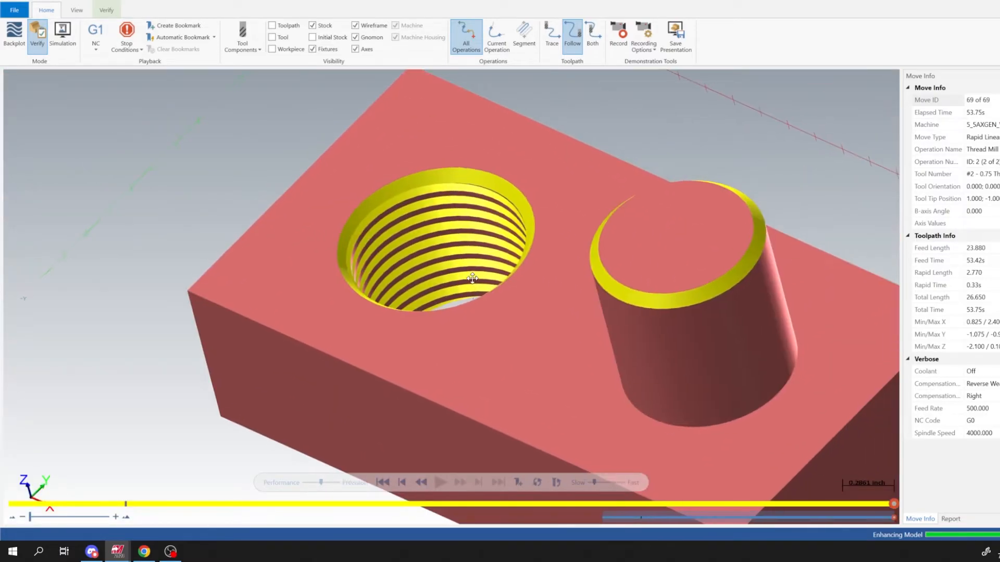
{"action": "left_click_drag", "start_coordinate": [472, 279], "coordinate": [496, 319]}
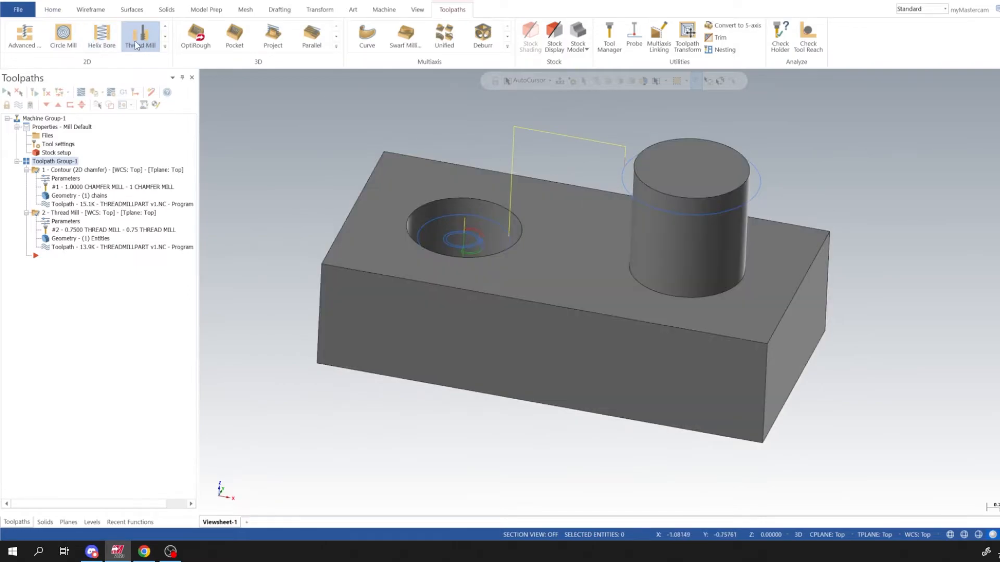
Step: Start a thread mill on the boss's top edge with spindle speed 4000 and feed rate 25.0
{"action": "left_click", "coordinate": [140, 36]}
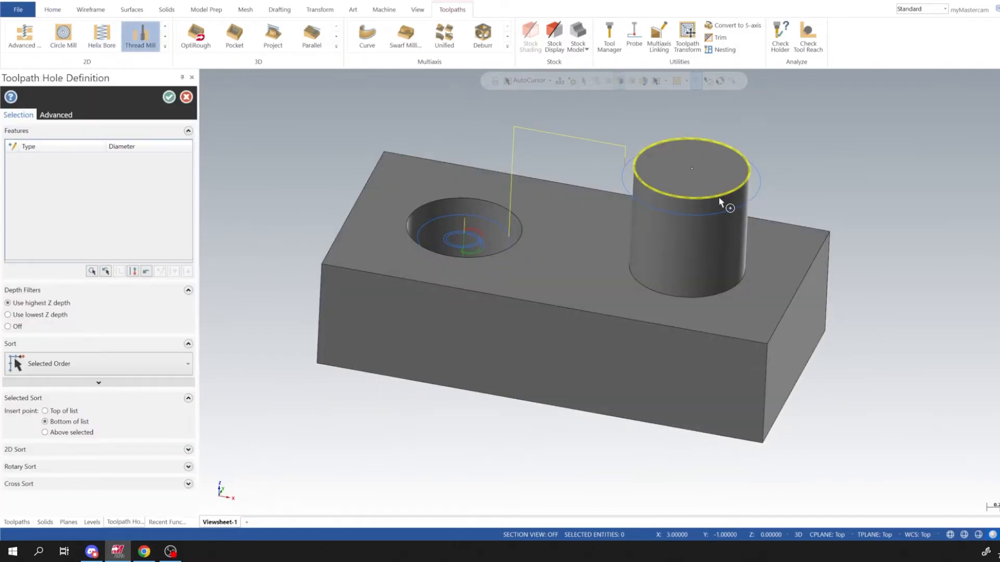
{"action": "left_click", "coordinate": [692, 168]}
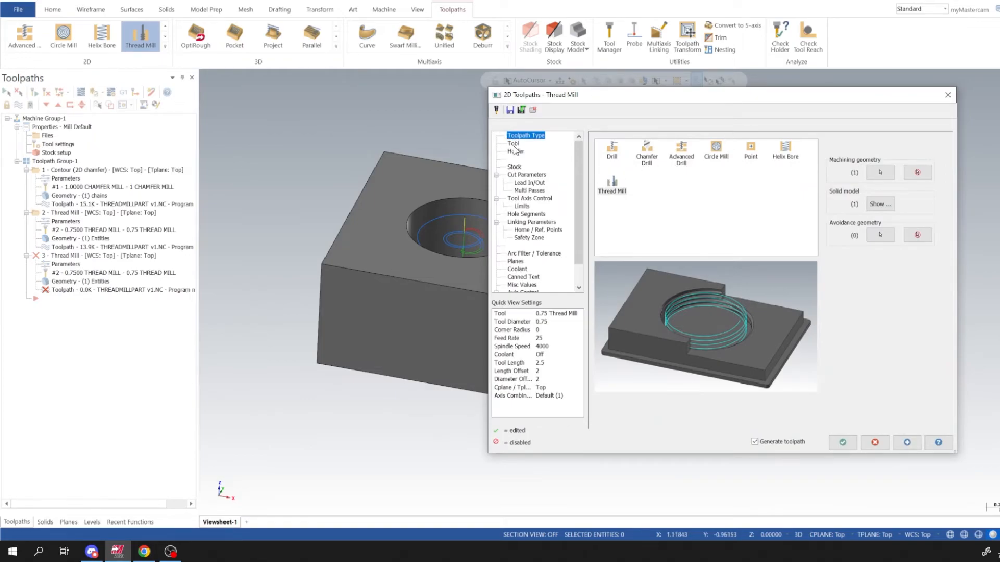
{"action": "left_click", "coordinate": [513, 144]}
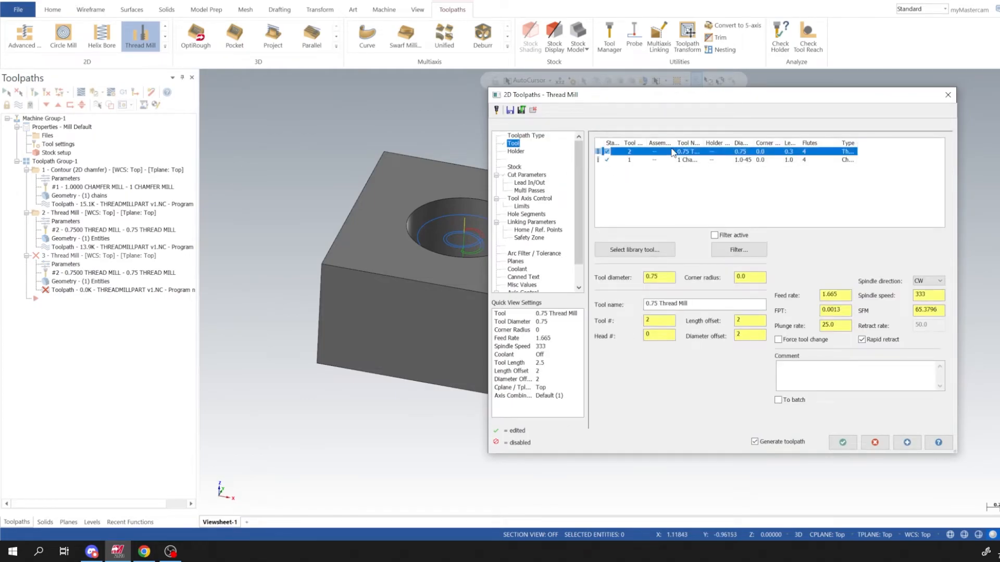
{"action": "left_click", "coordinate": [924, 295]}
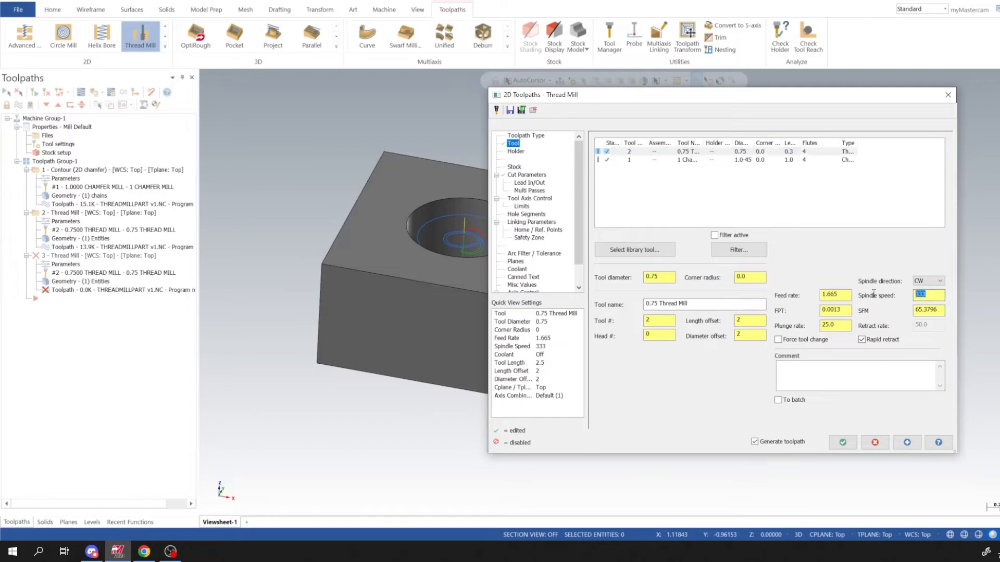
{"action": "type", "text": "4000"}
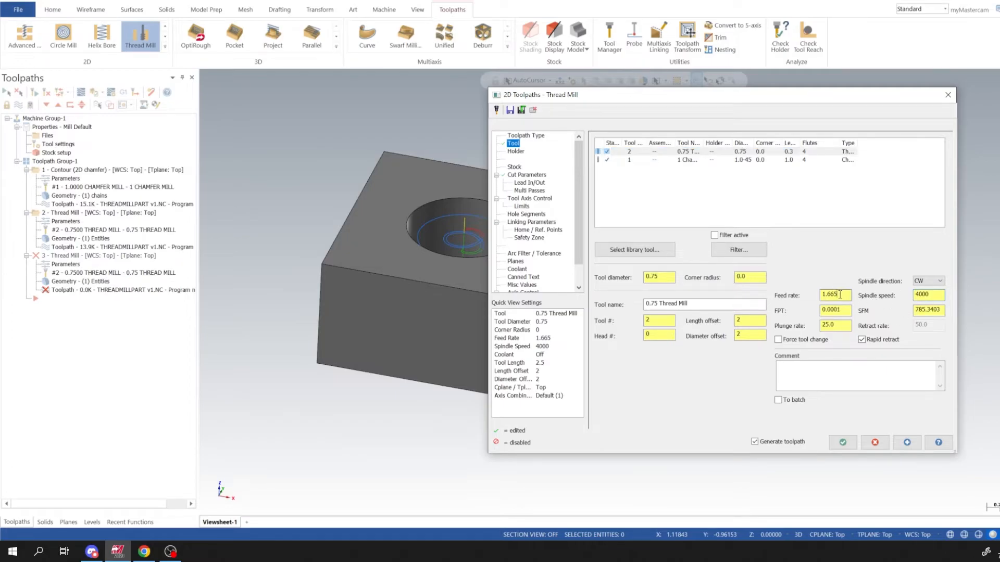
{"action": "type", "text": "25.0"}
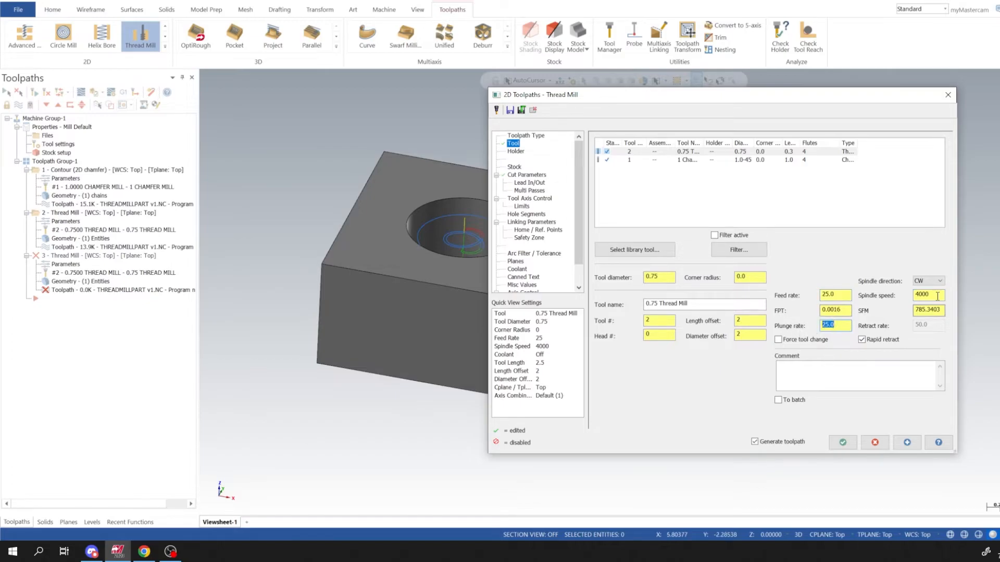
Step: Set cut parameters to an OD thread with 0.9 minor diameter, machined top to bottom
{"action": "left_click", "coordinate": [527, 175]}
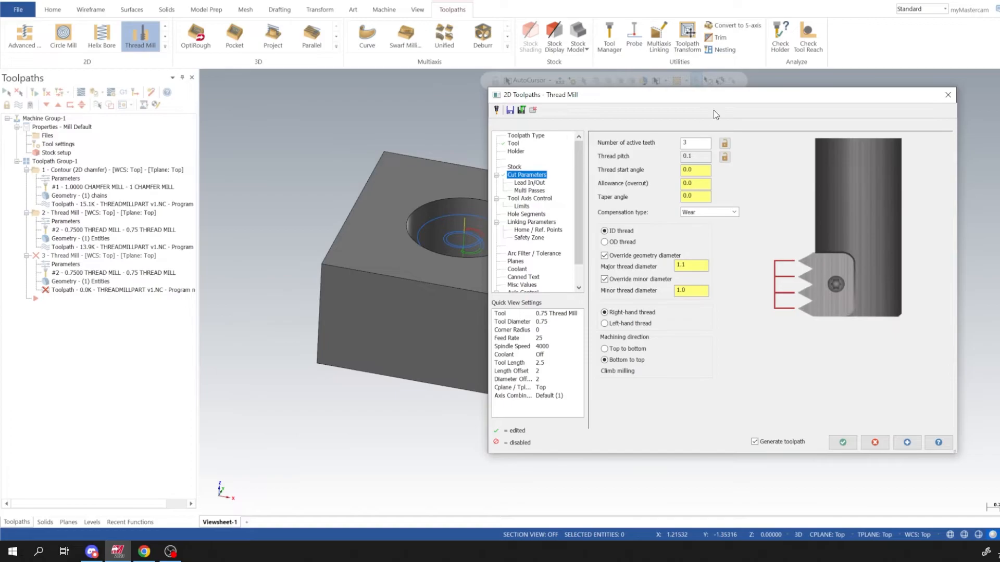
{"action": "left_click", "coordinate": [604, 242]}
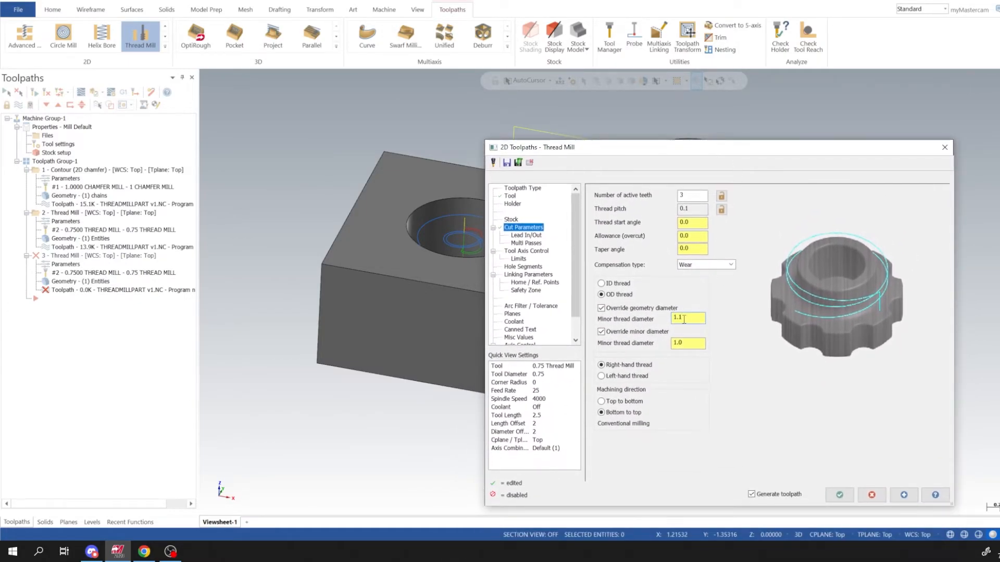
{"action": "type", "text": ".9"}
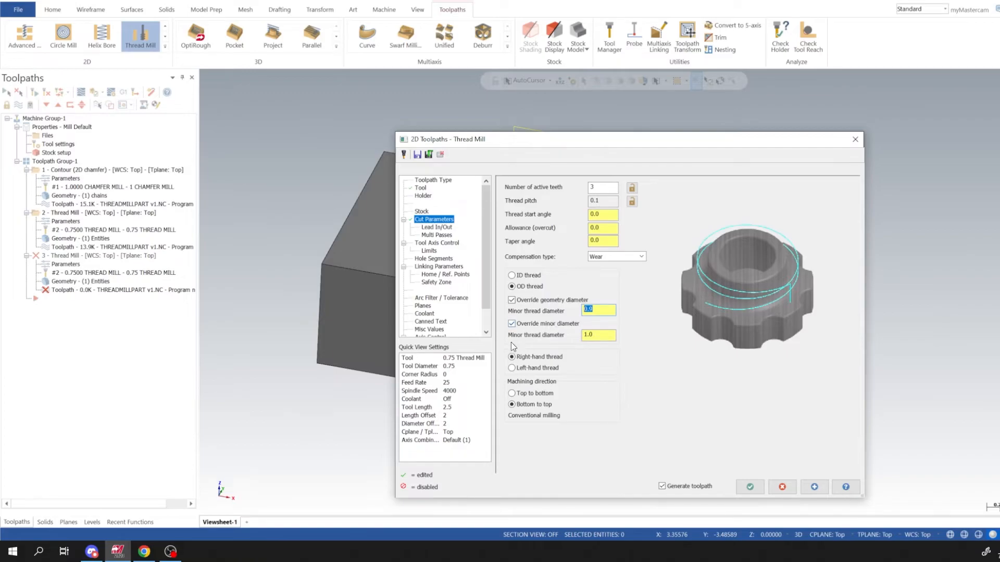
{"action": "left_click", "coordinate": [596, 334]}
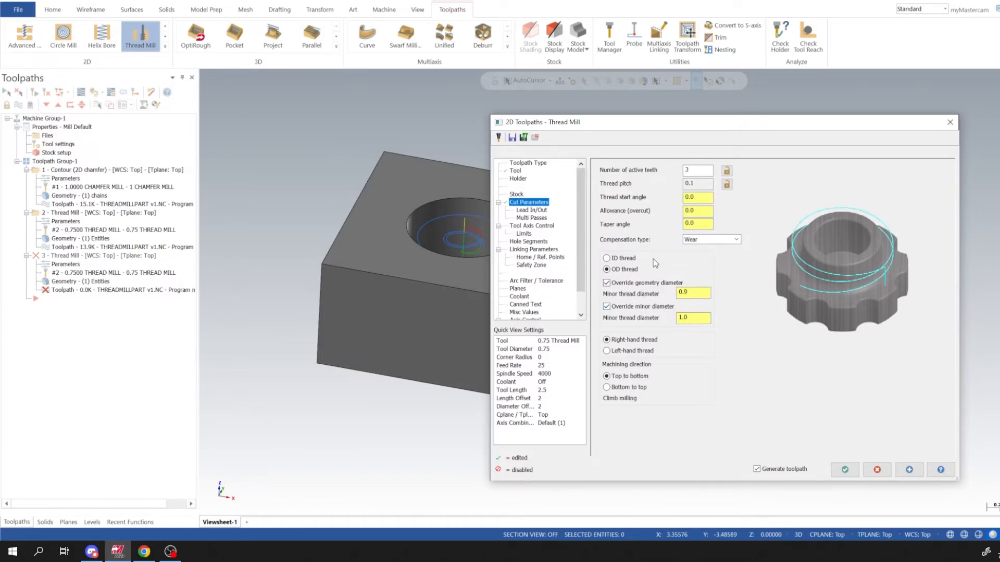
{"action": "left_click", "coordinate": [692, 294]}
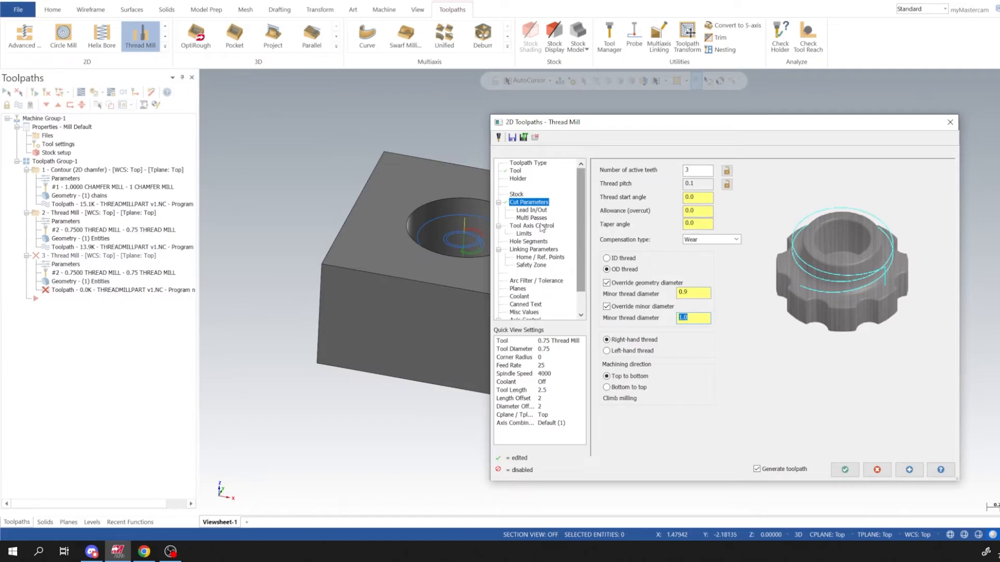
{"action": "left_click", "coordinate": [529, 211]}
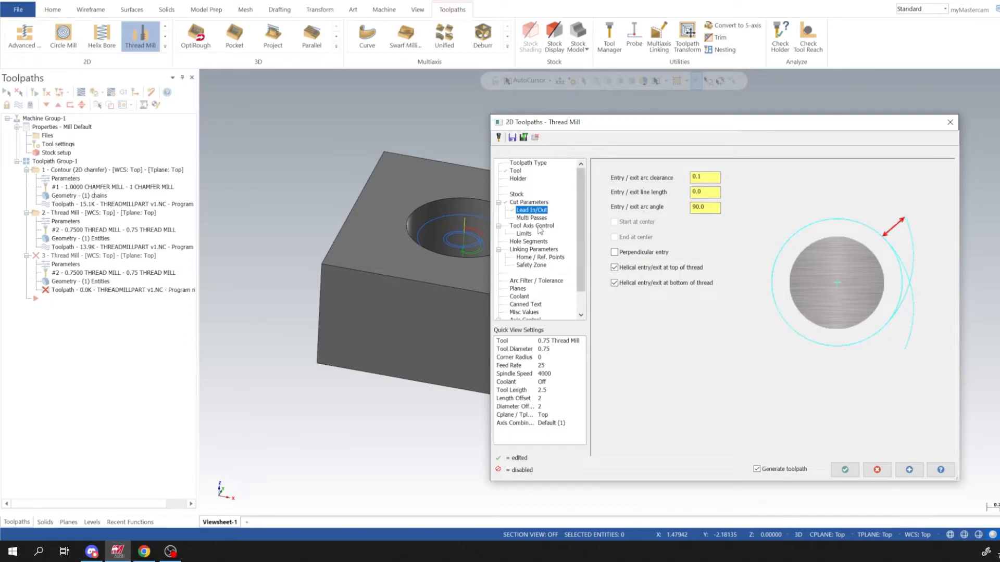
Step: Review Multi Passes and bring up the Linking Parameters page
{"action": "left_click", "coordinate": [530, 217]}
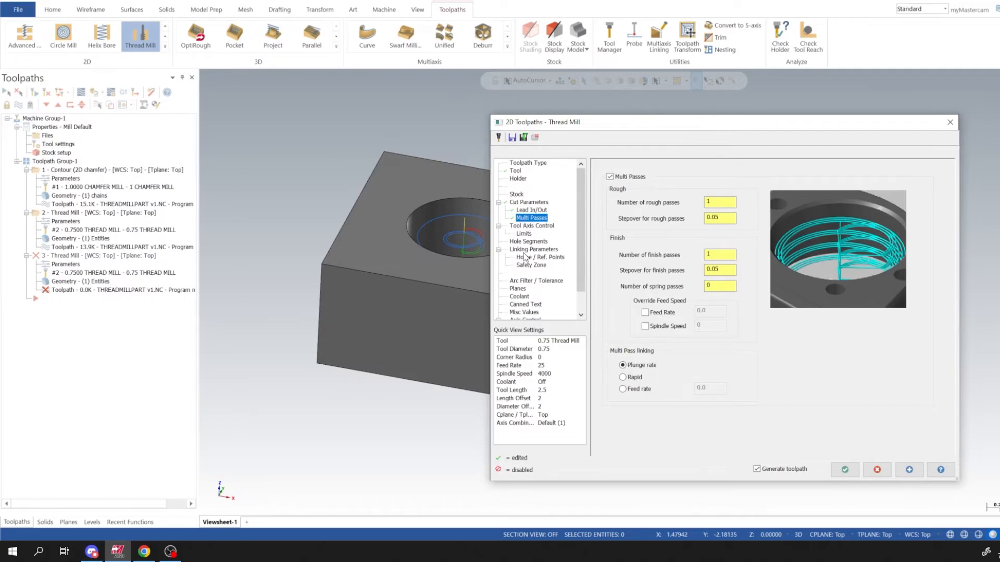
{"action": "left_click", "coordinate": [534, 249]}
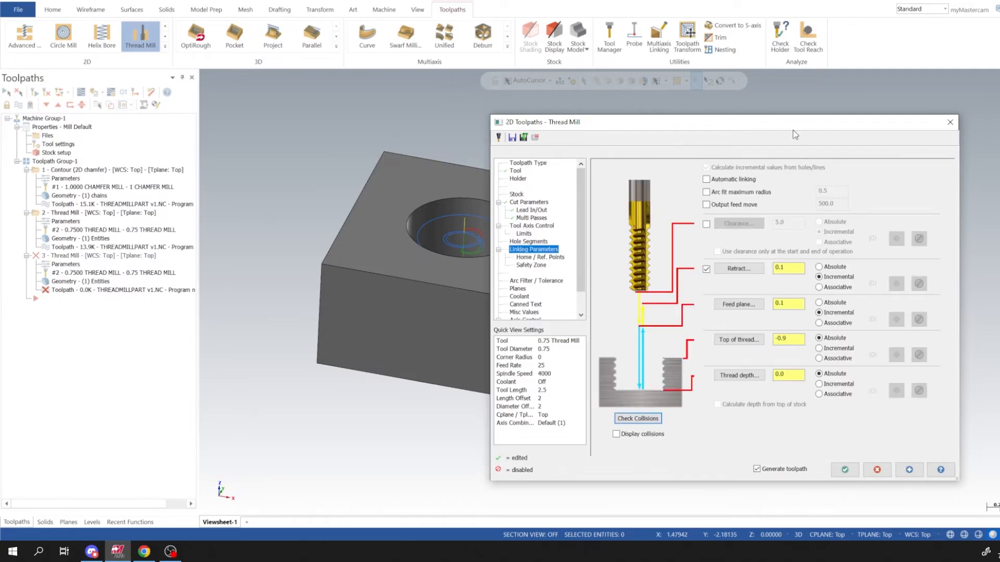
Step: Set absolute clearance 0.1, top of thread 0.0, depth -0.9, and generate the boss toolpath
{"action": "left_click_drag", "start_coordinate": [795, 135], "coordinate": [800, 130]}
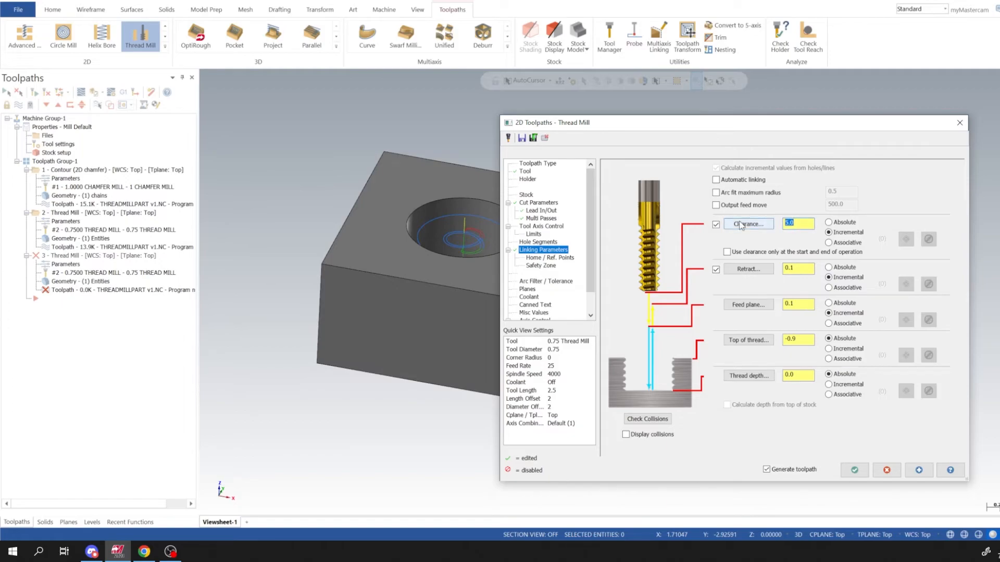
{"action": "left_click", "coordinate": [828, 222]}
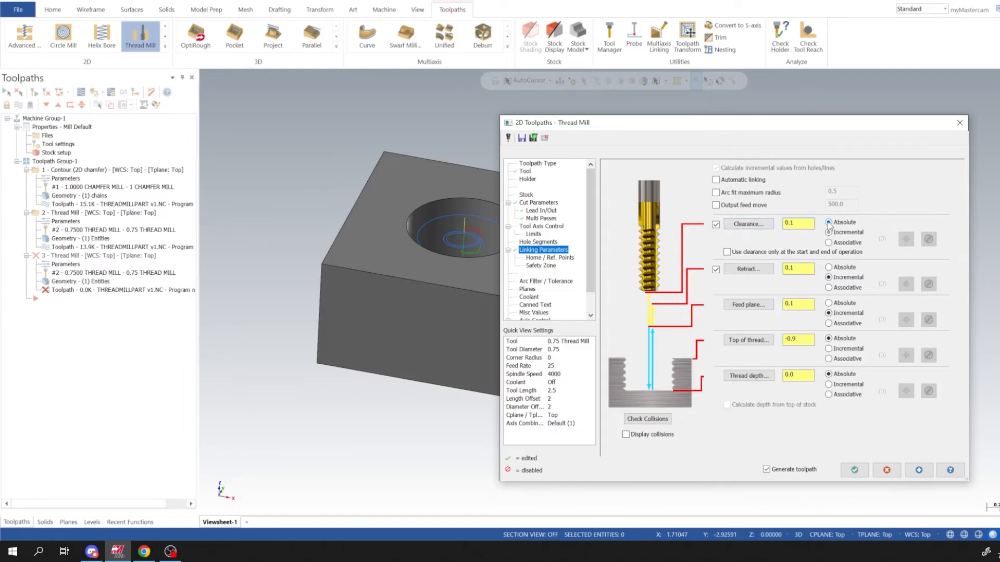
{"action": "left_click_drag", "start_coordinate": [586, 123], "coordinate": [810, 149]}
{"action": "type", "text": "-0.9"}
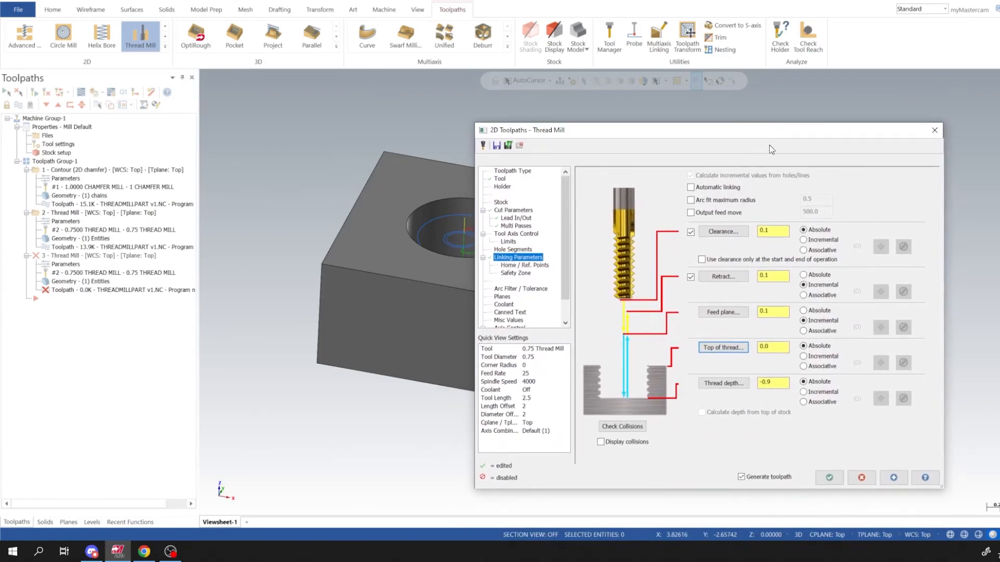
{"action": "left_click", "coordinate": [830, 478]}
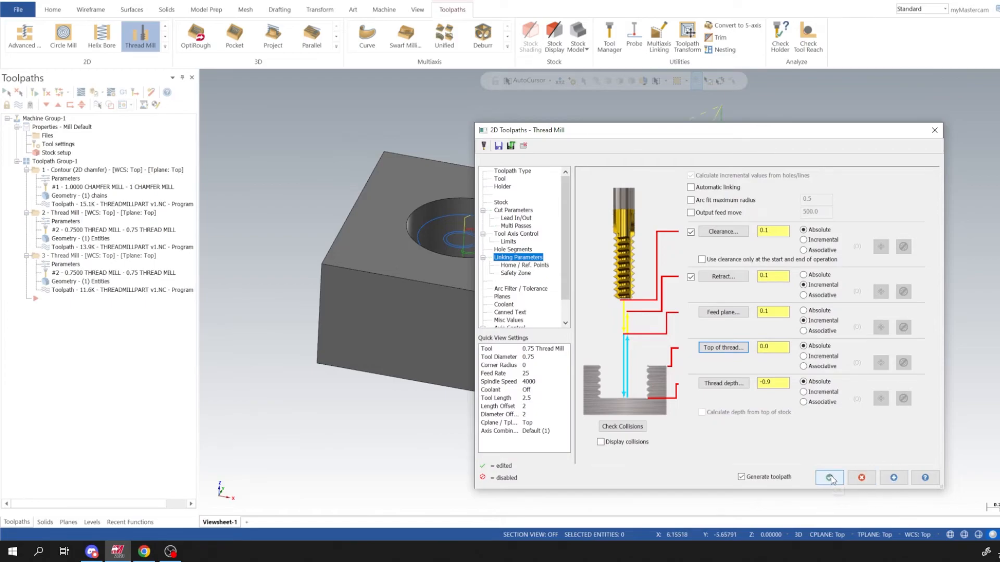
{"action": "left_click", "coordinate": [829, 478]}
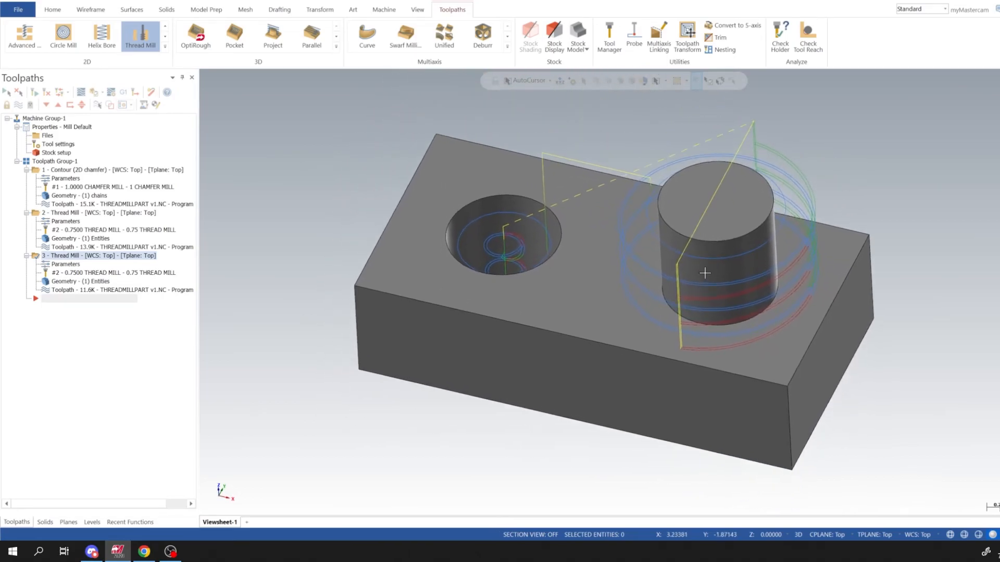
Step: Select Toolpath Group-1 and launch Verify for all three operations
{"action": "left_click", "coordinate": [55, 160]}
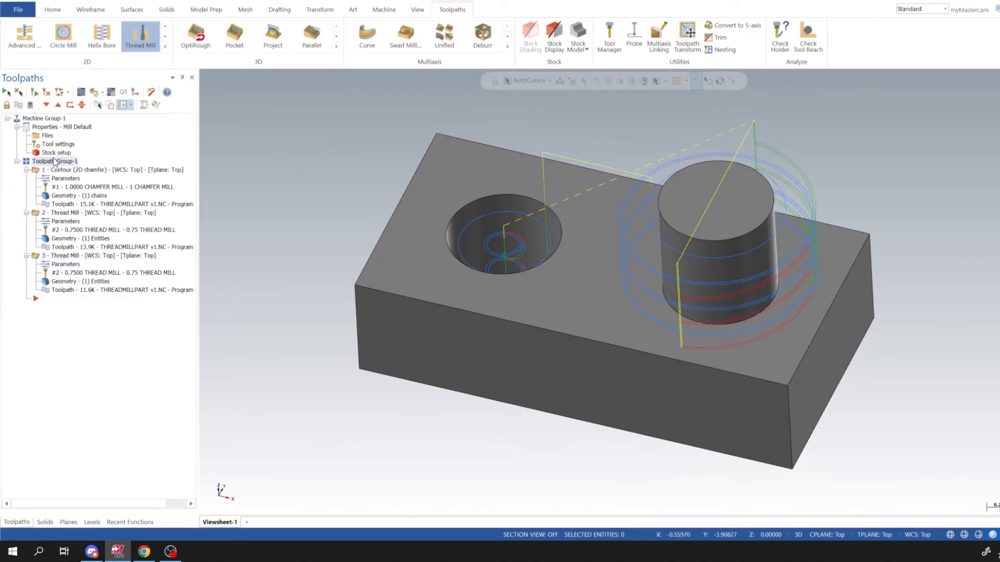
{"action": "mouse_move", "coordinate": [96, 92]}
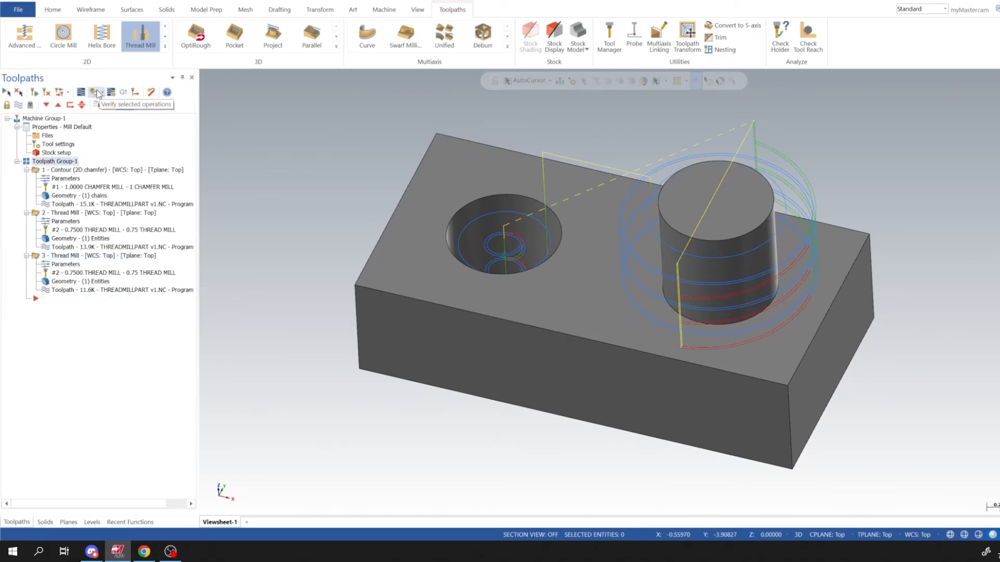
{"action": "left_click", "coordinate": [95, 93]}
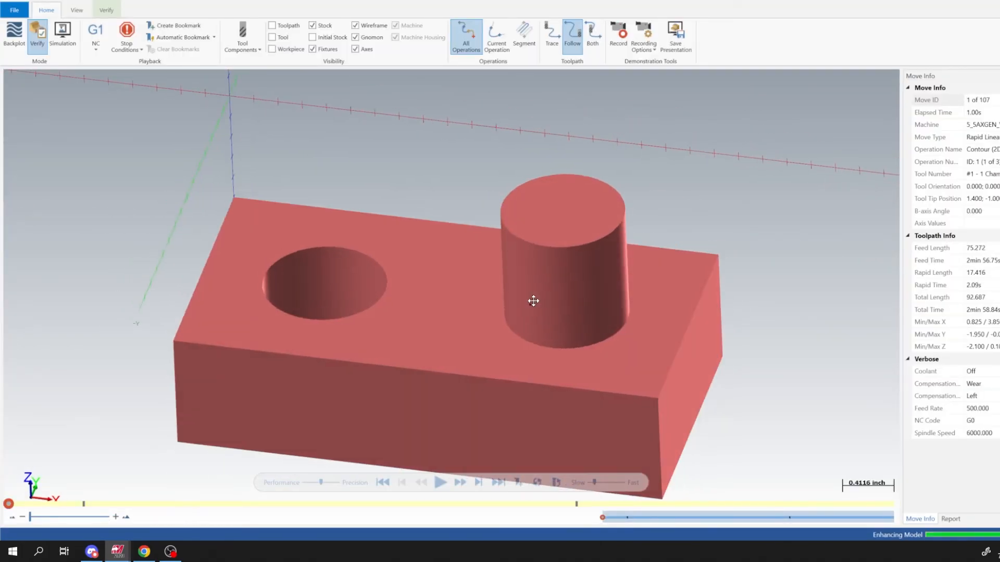
Step: Run the simulation to completion and orbit to inspect the hole and boss threads
{"action": "left_click", "coordinate": [440, 482]}
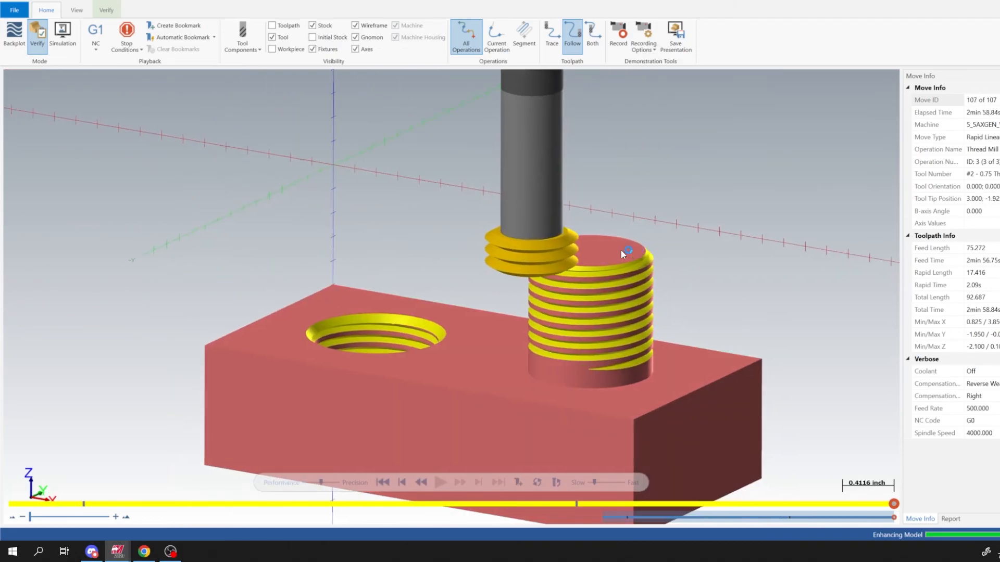
{"action": "left_click_drag", "start_coordinate": [622, 254], "coordinate": [604, 252]}
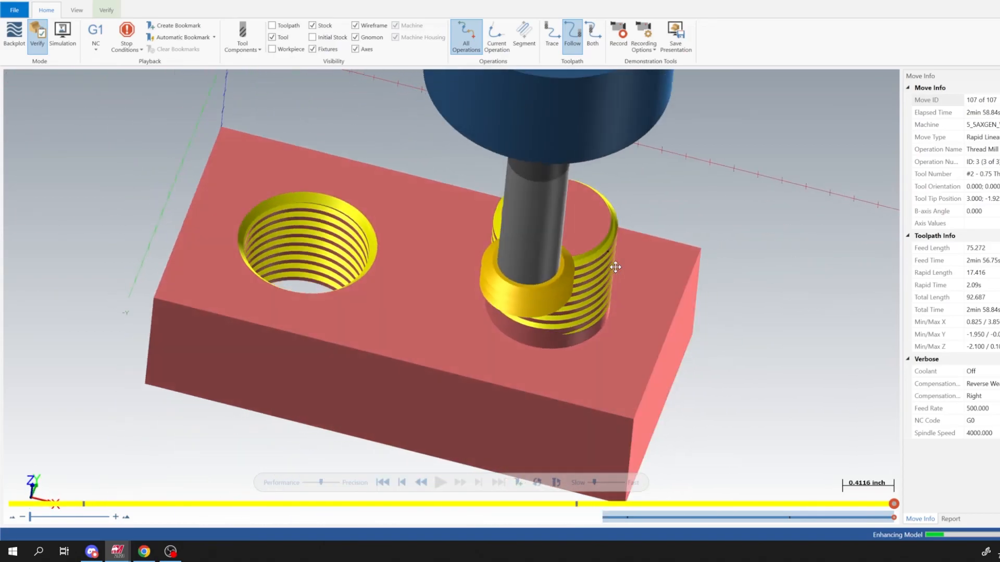
{"action": "left_click_drag", "start_coordinate": [616, 267], "coordinate": [618, 185]}
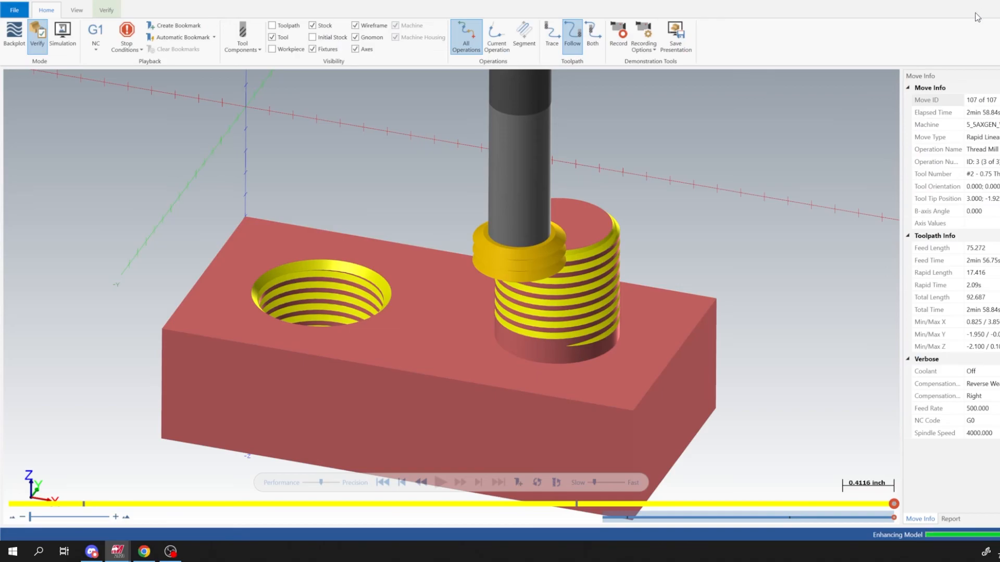
{"action": "mouse_move", "coordinate": [600, 142]}
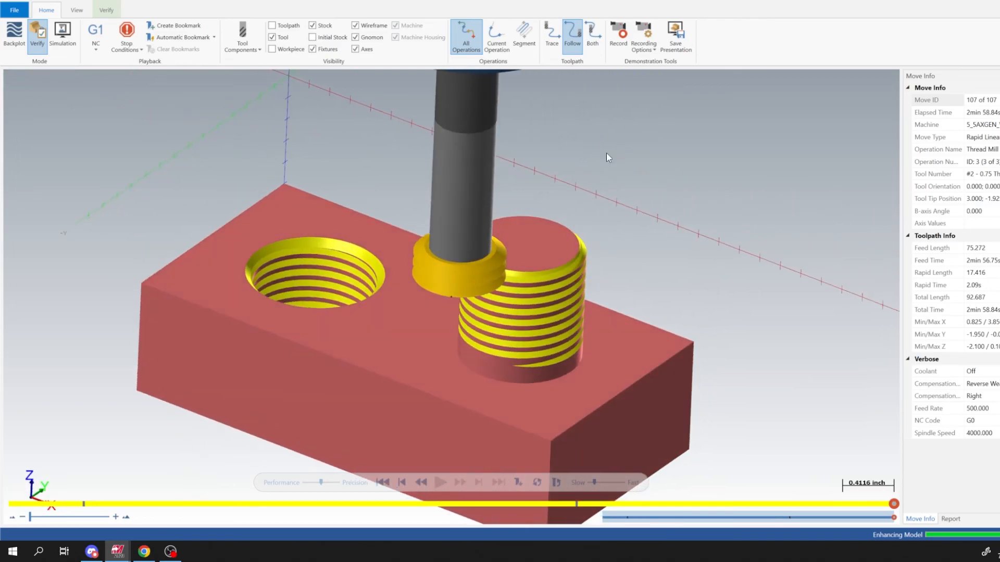
{"action": "left_click_drag", "start_coordinate": [606, 157], "coordinate": [618, 197]}
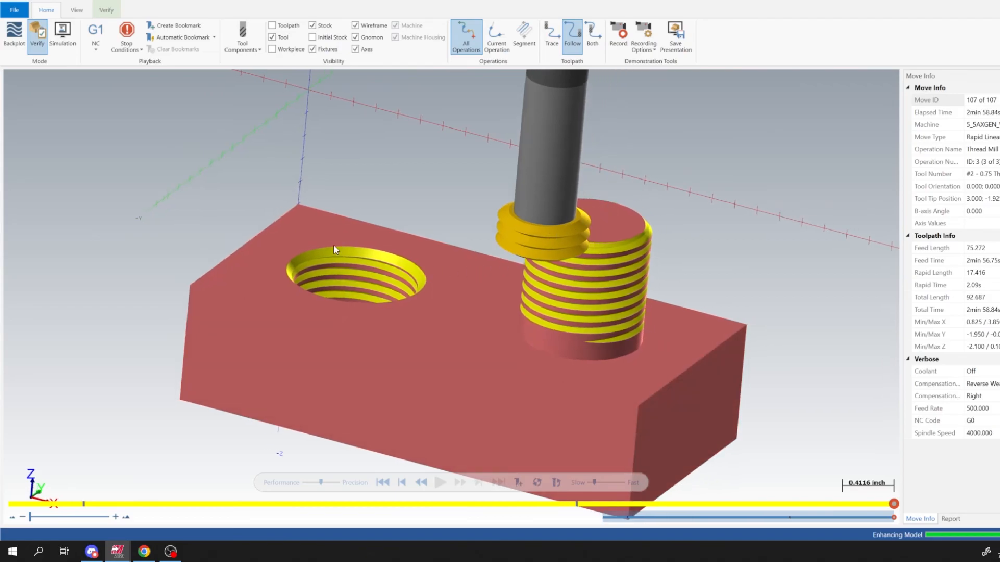
{"action": "mouse_move", "coordinate": [607, 258]}
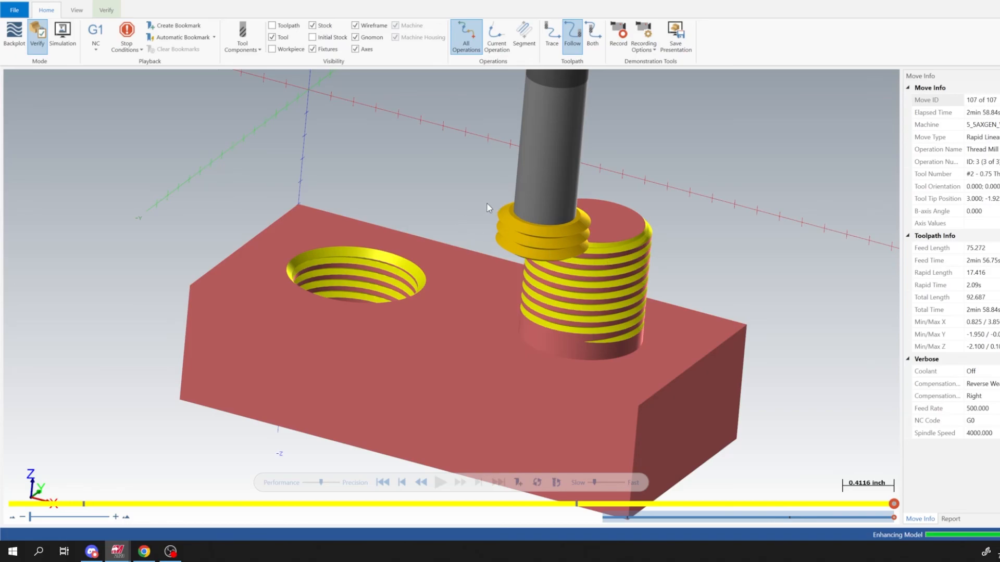
{"action": "mouse_move", "coordinate": [372, 266]}
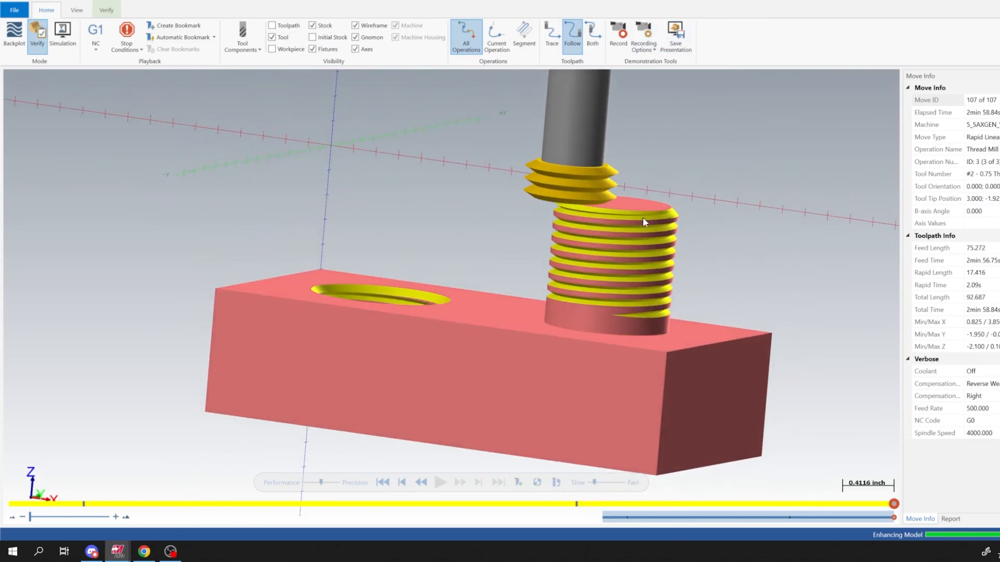
{"action": "left_click_drag", "start_coordinate": [644, 222], "coordinate": [665, 229]}
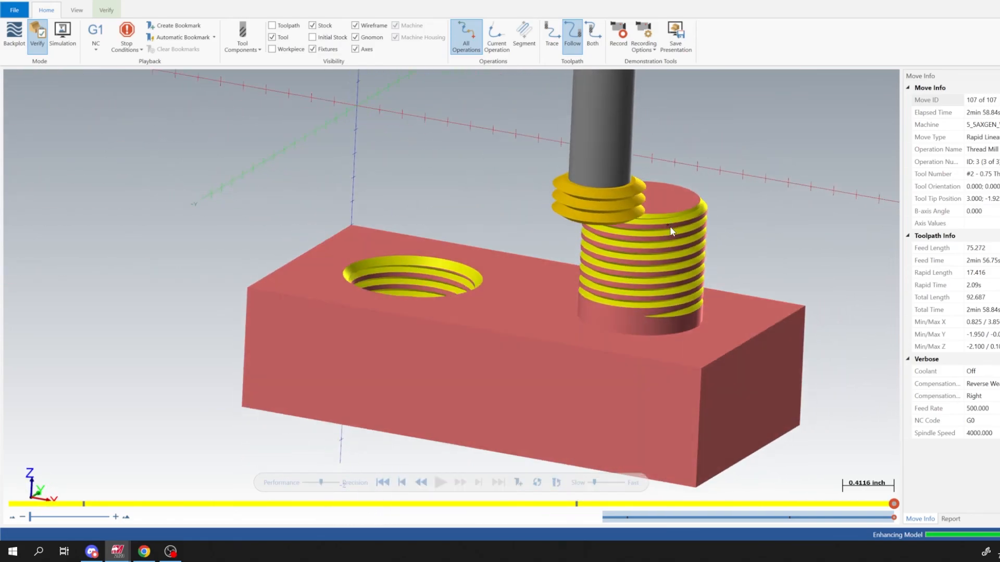
{"action": "mouse_move", "coordinate": [642, 198]}
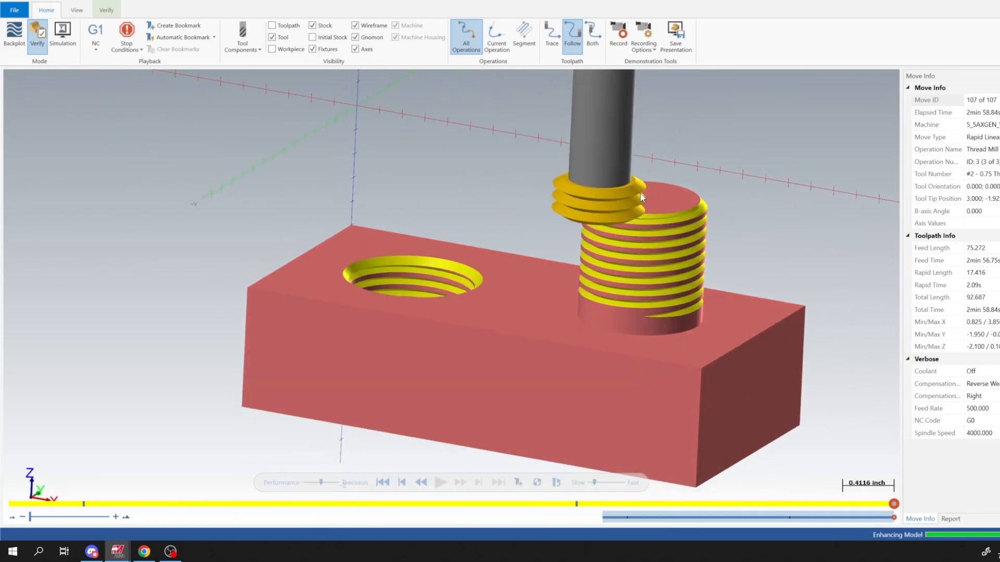